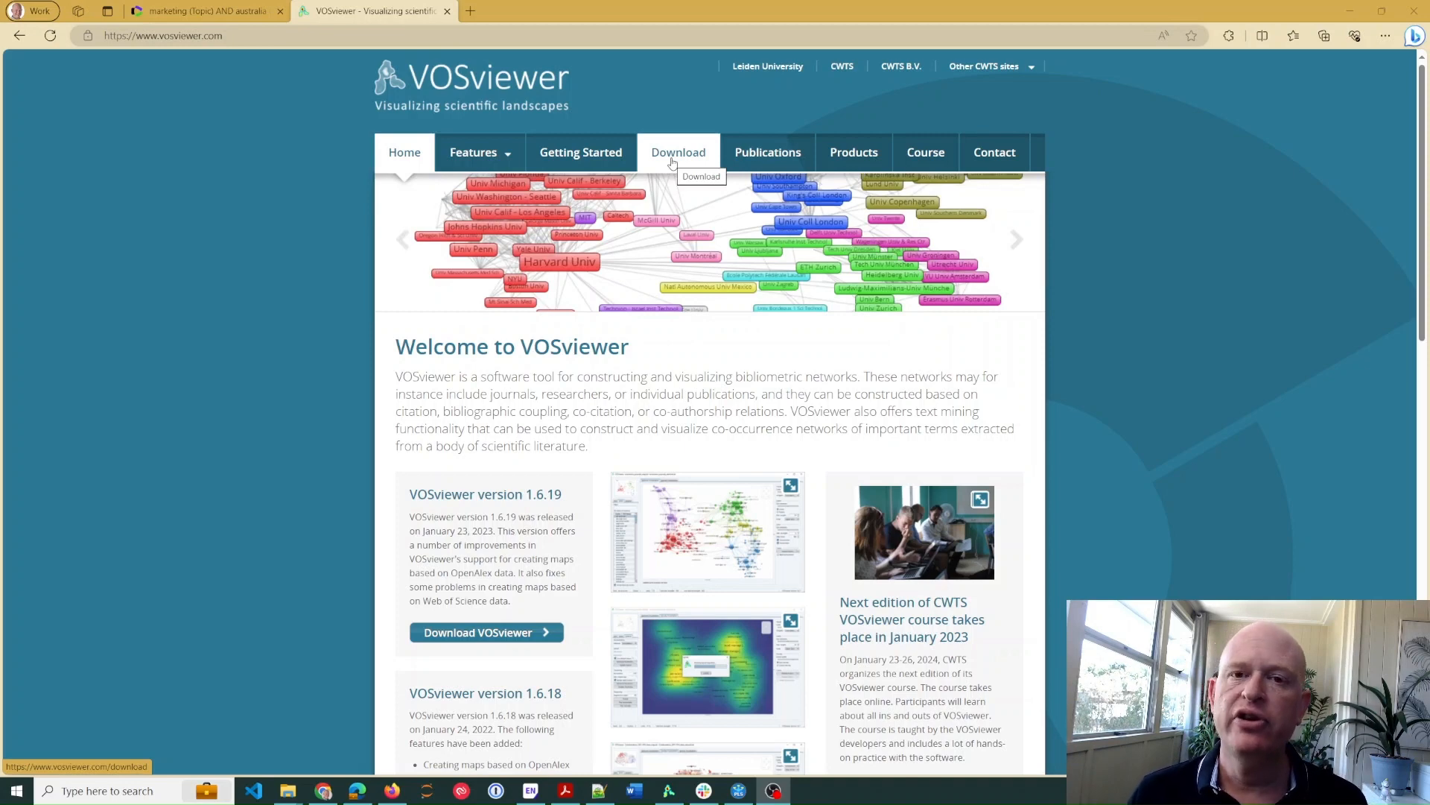
Switch to the Web of Science tab showing 787 marketing and Australia review articles
left_click(200, 11)
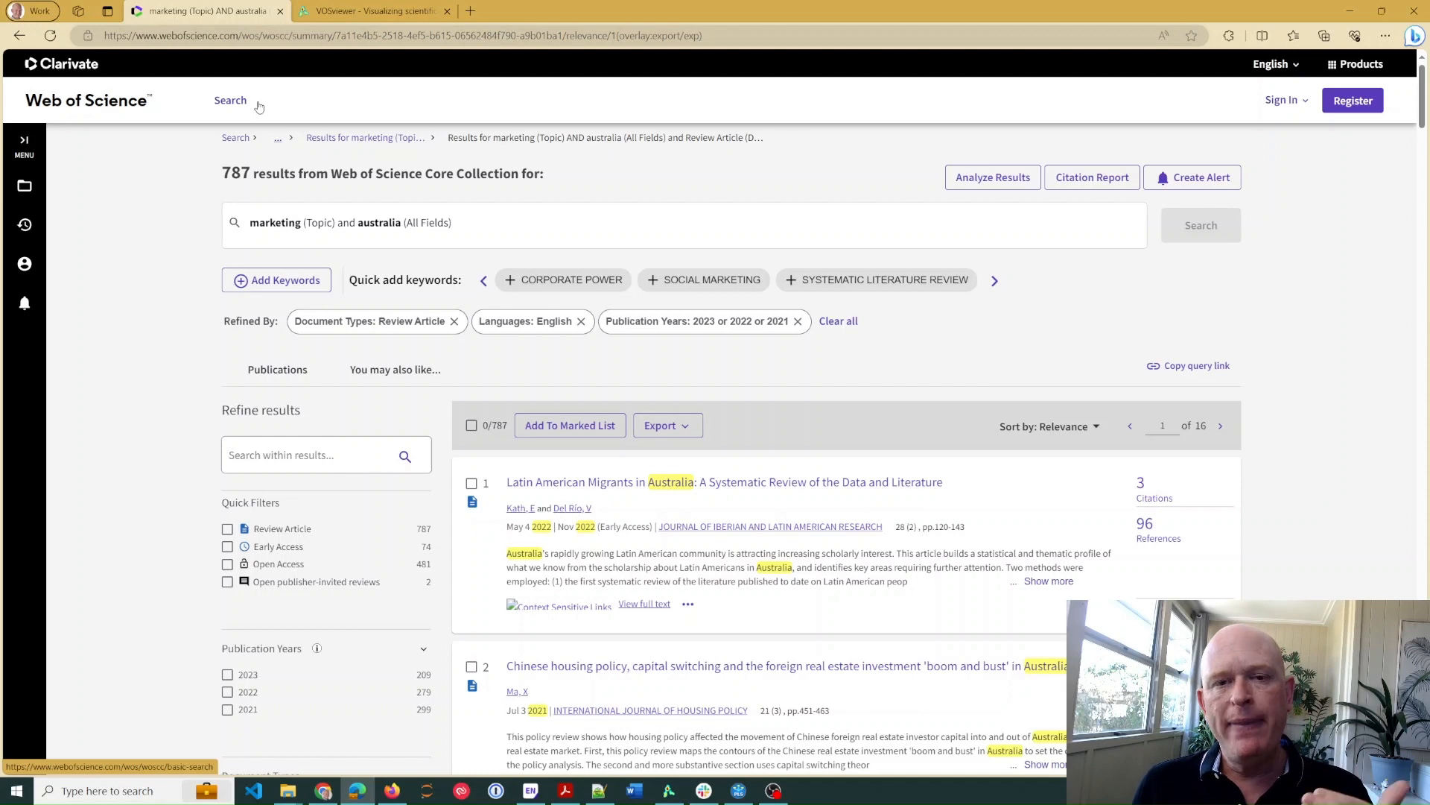
mouse_move(285, 82)
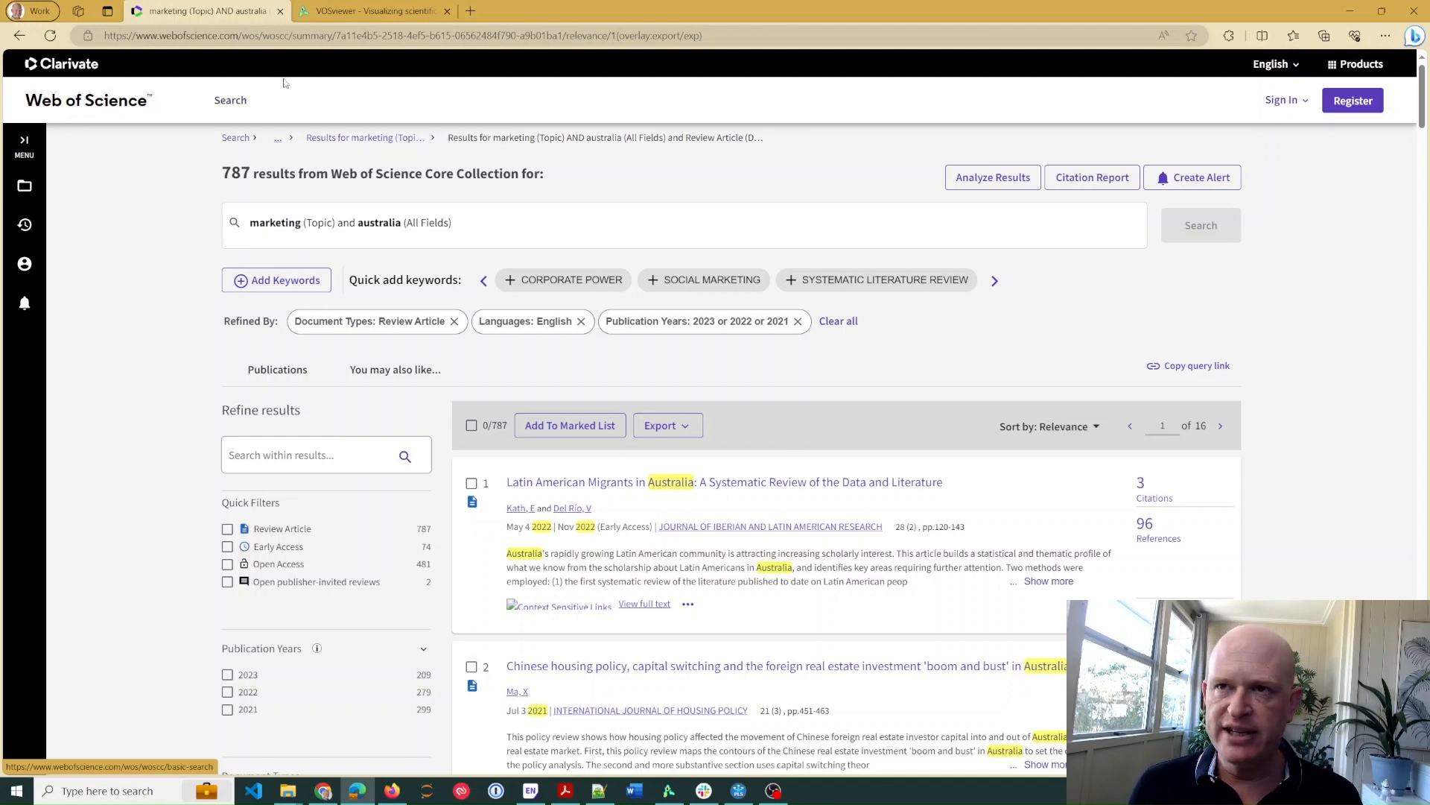
double_click(235, 174)
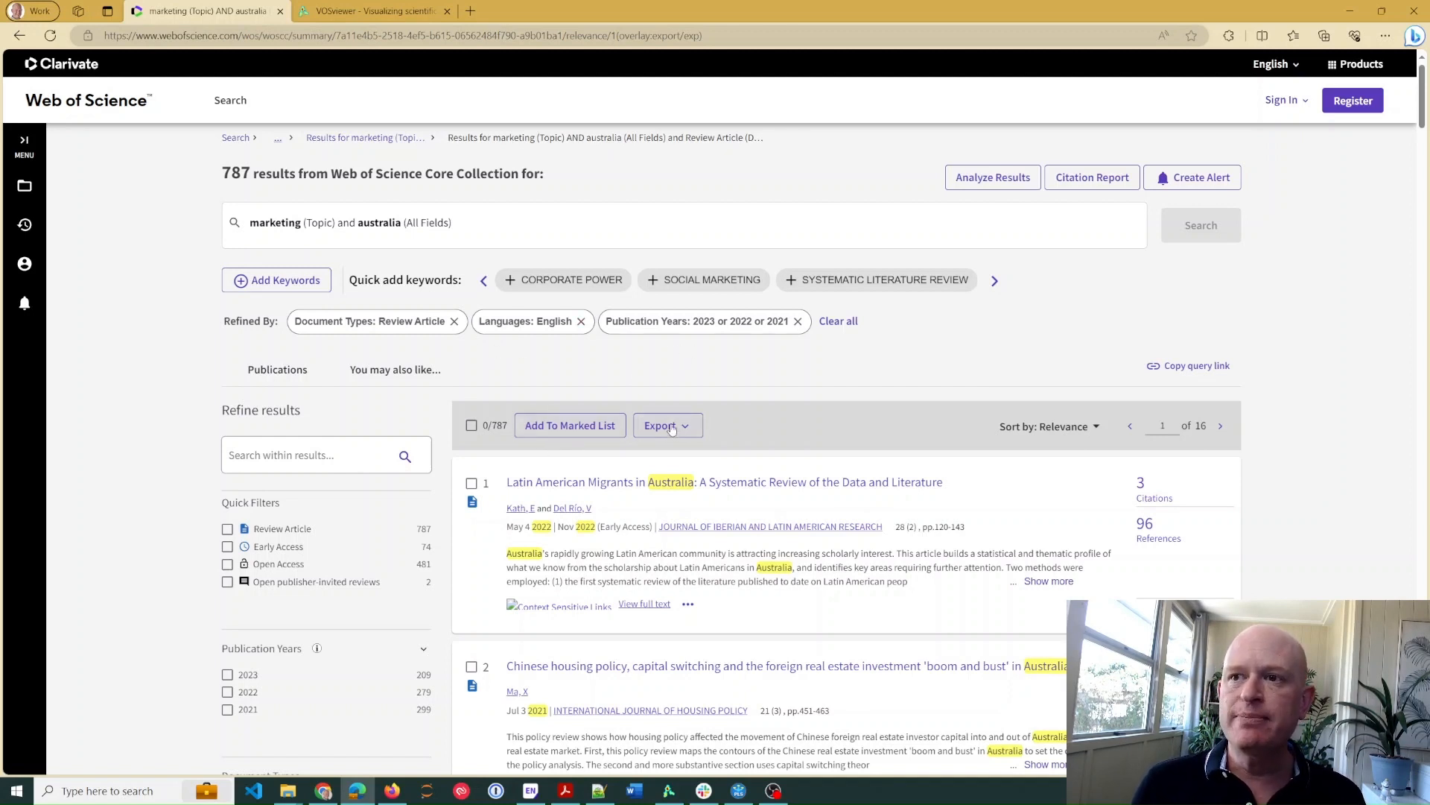
Export records 1–500 as a plain text file with full record and cited references
left_click(667, 425)
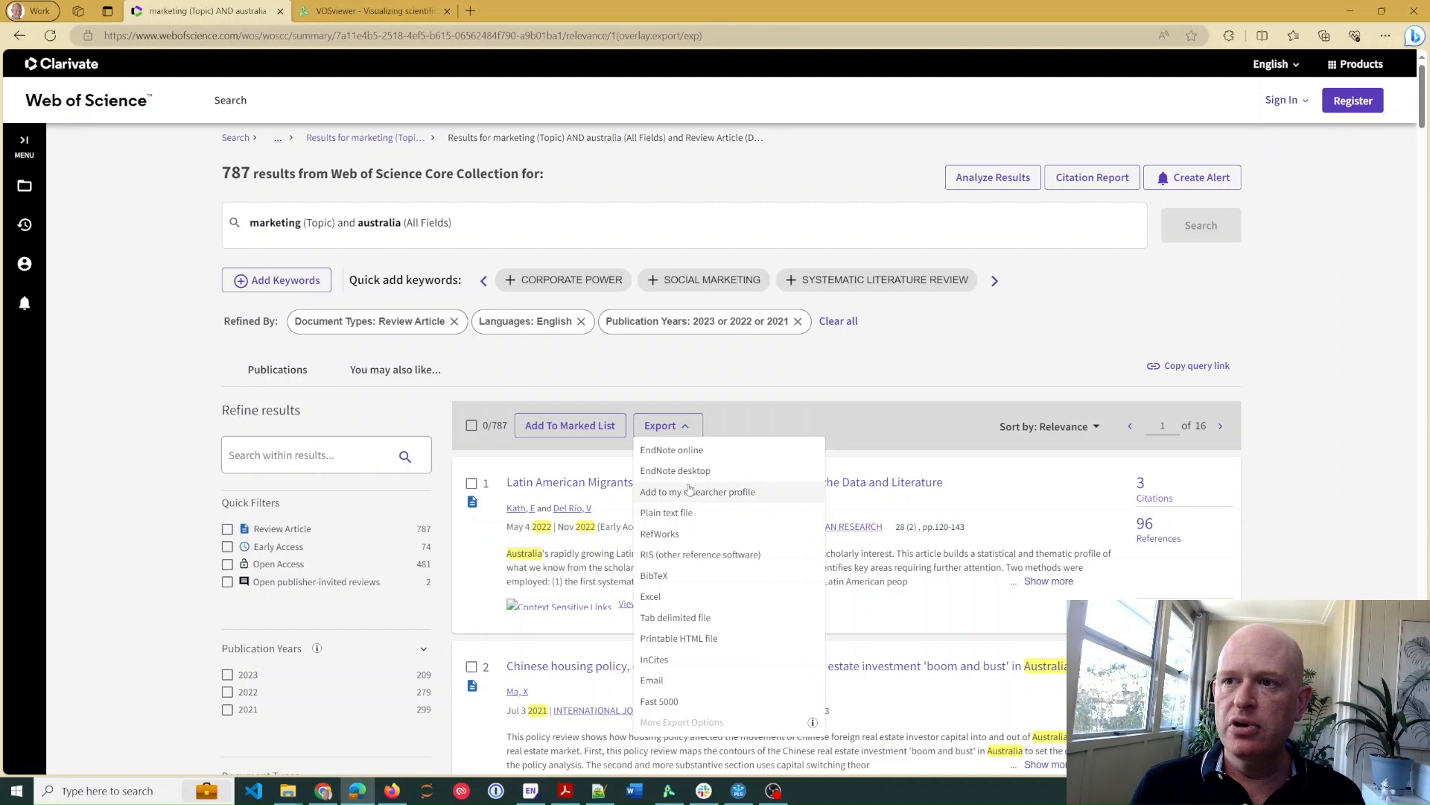
left_click(666, 512)
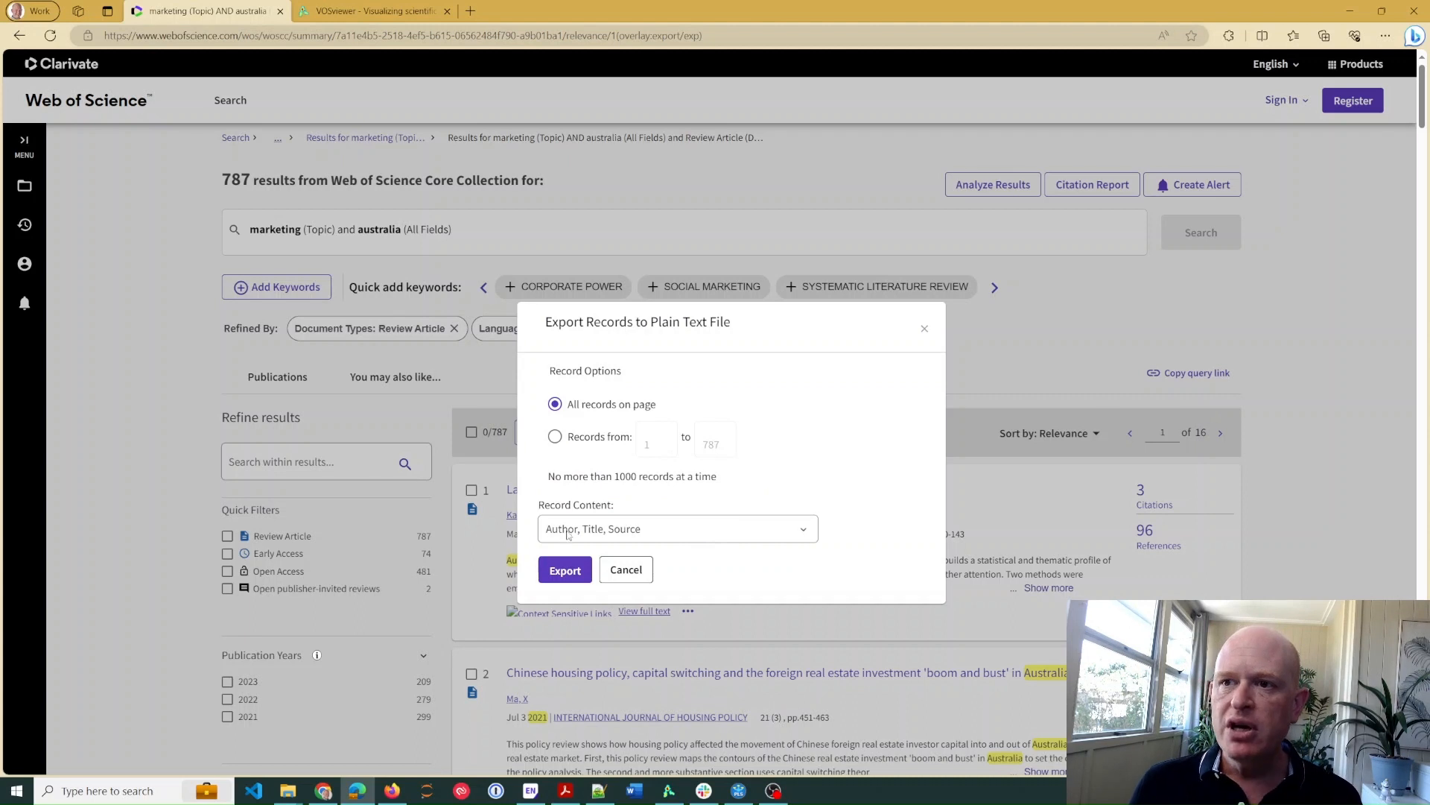
left_click(677, 528)
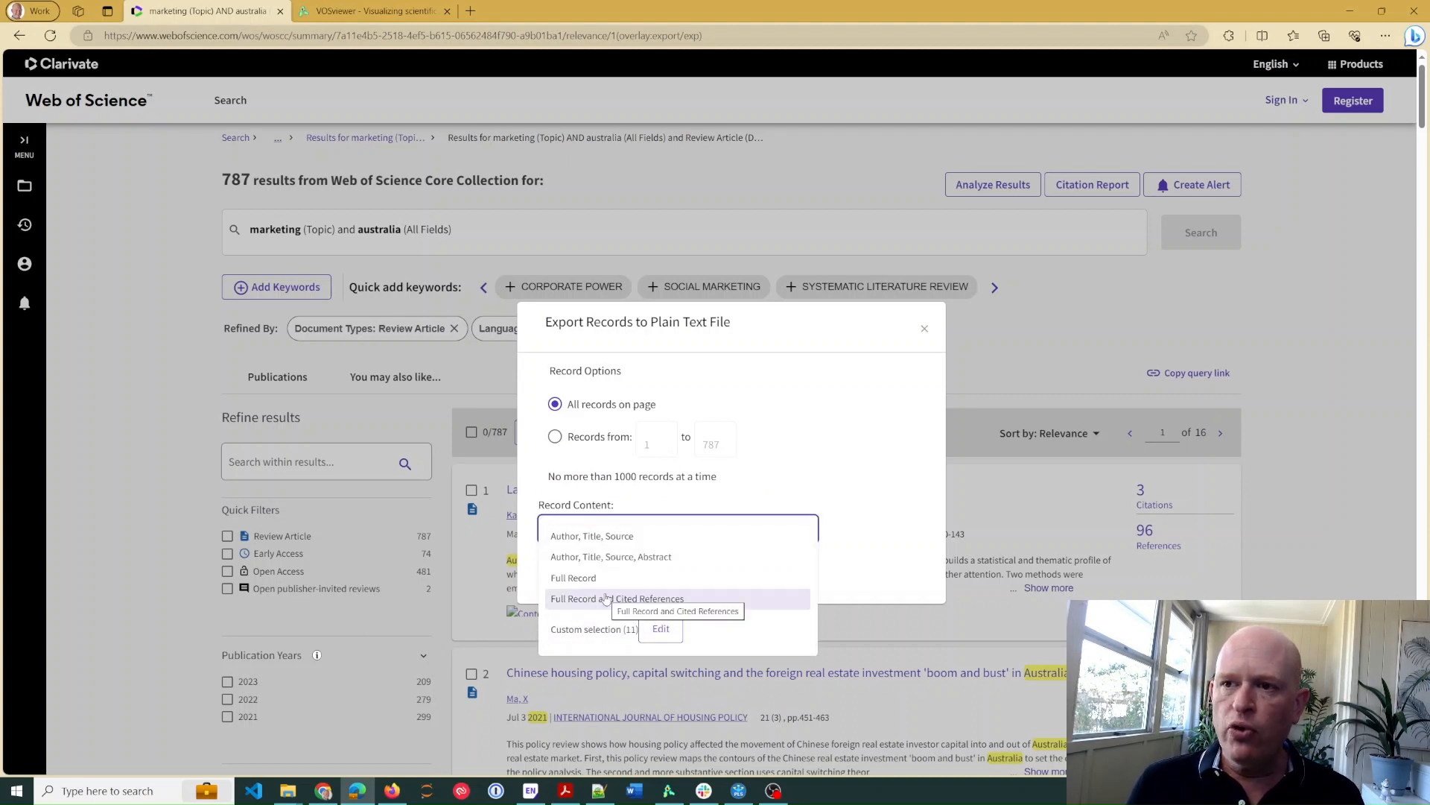
left_click(618, 598)
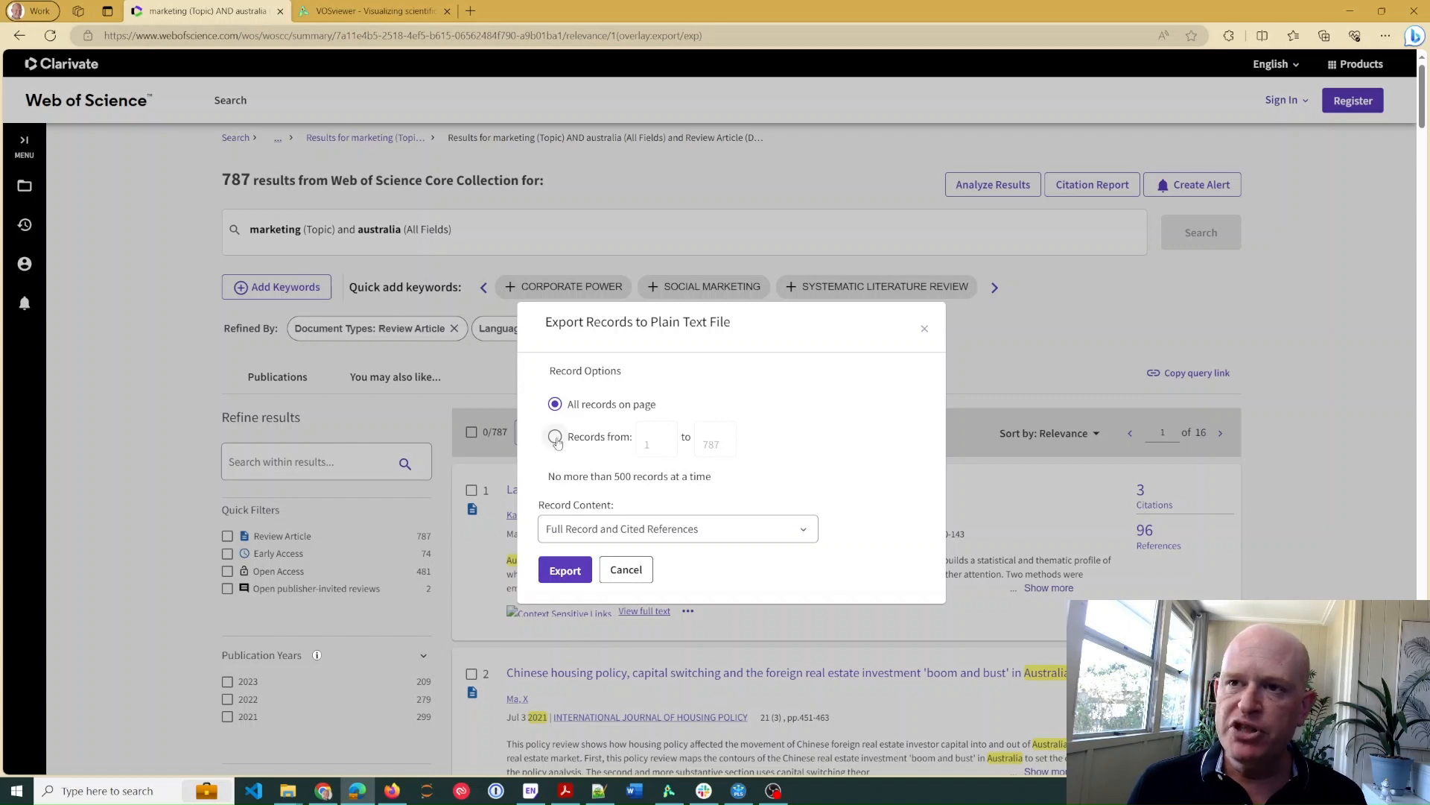
left_click(554, 438)
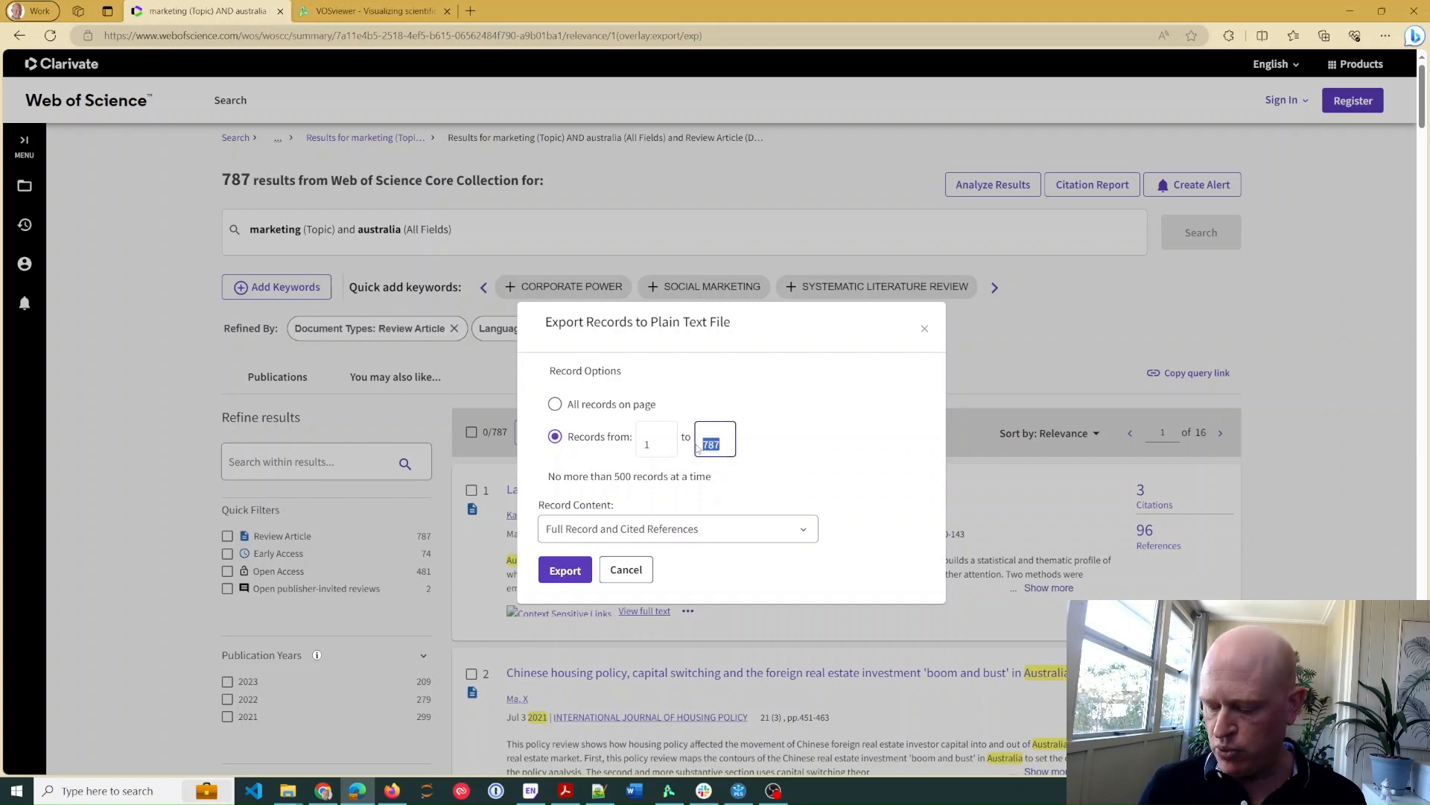
left_click(564, 569)
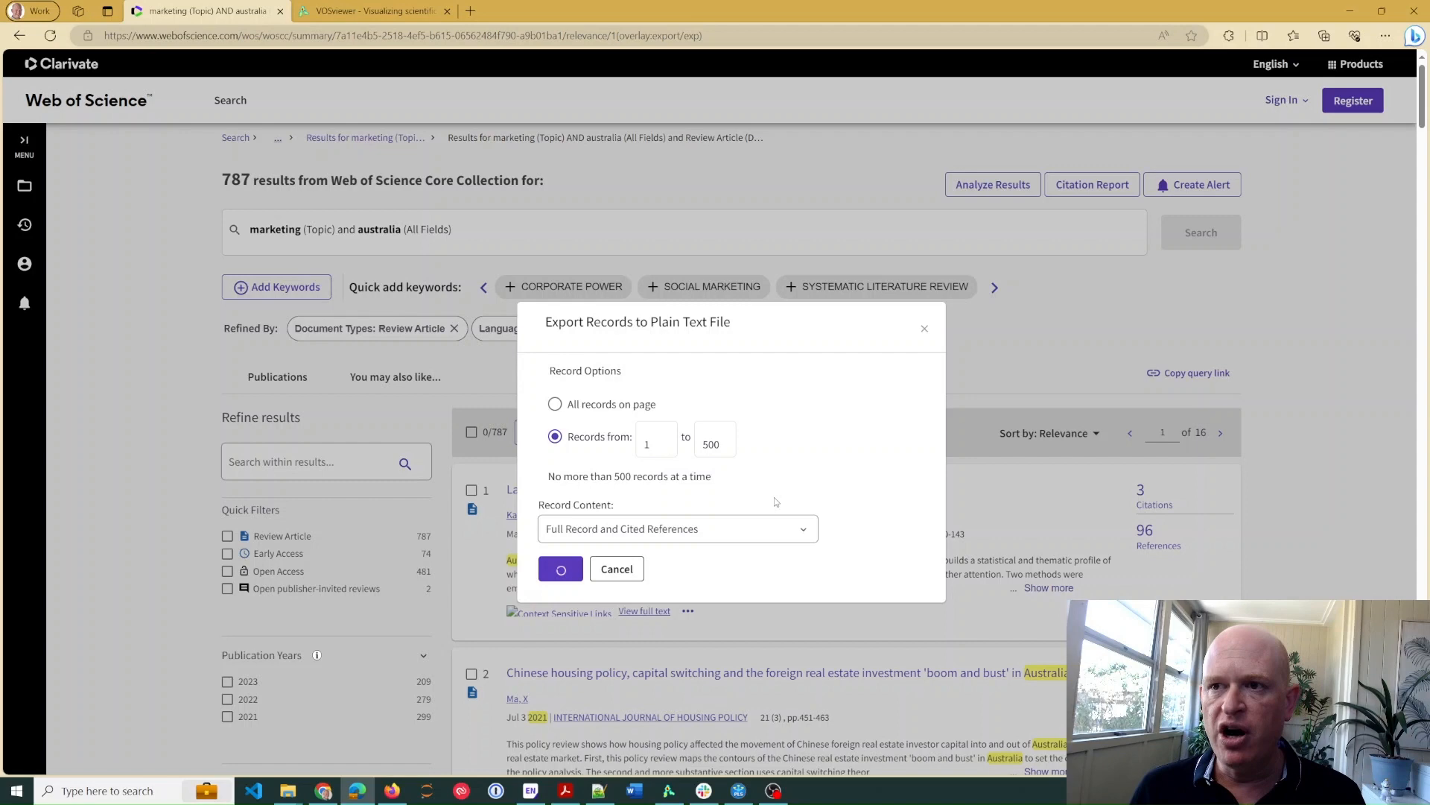
left_click(616, 569)
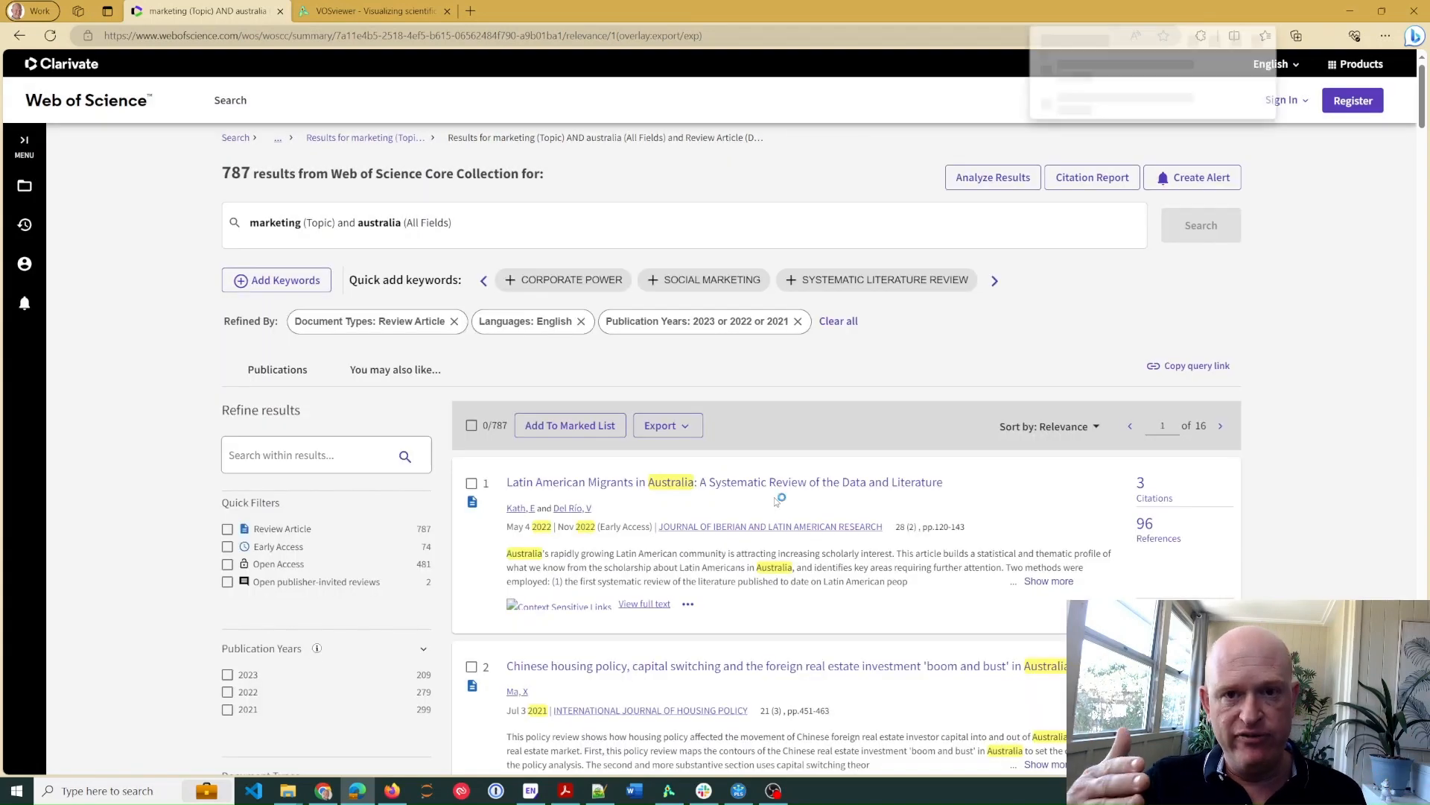
Confirm savedrecs.txt is in Downloads and reopen the export format choices
left_click(1324, 36)
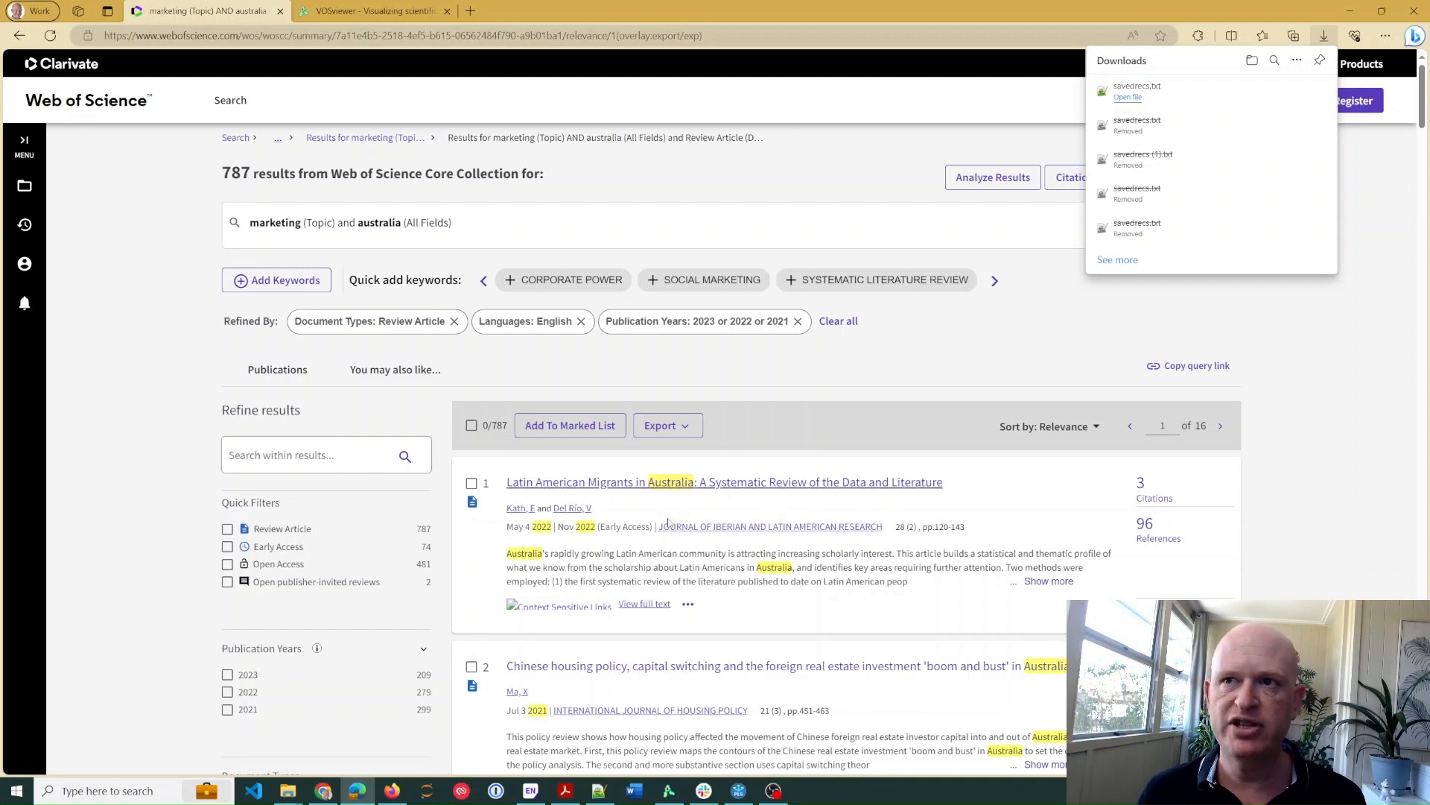
left_click(663, 426)
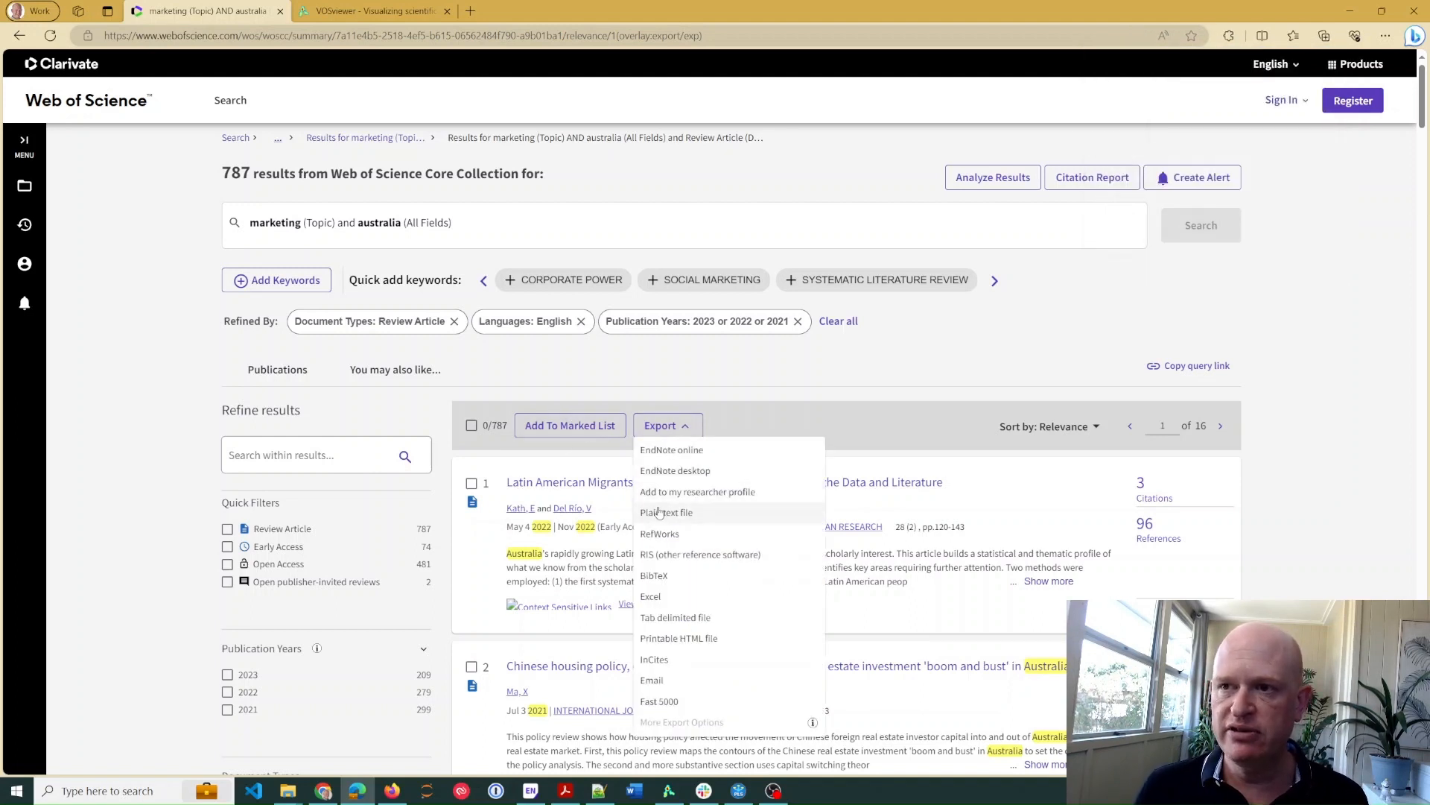
Export records 501–787 as plain text with full record and cited references
left_click(666, 512)
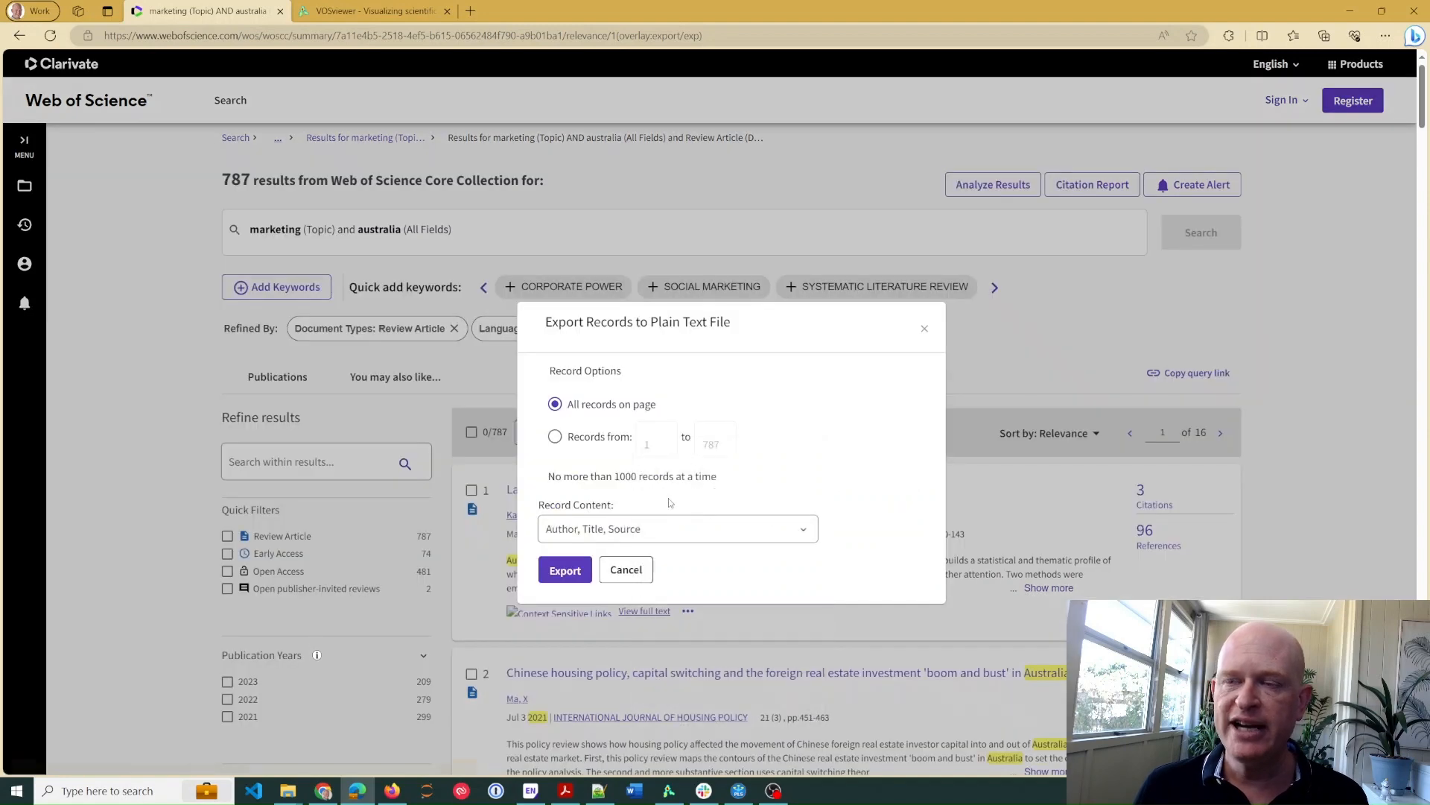
left_click(677, 528)
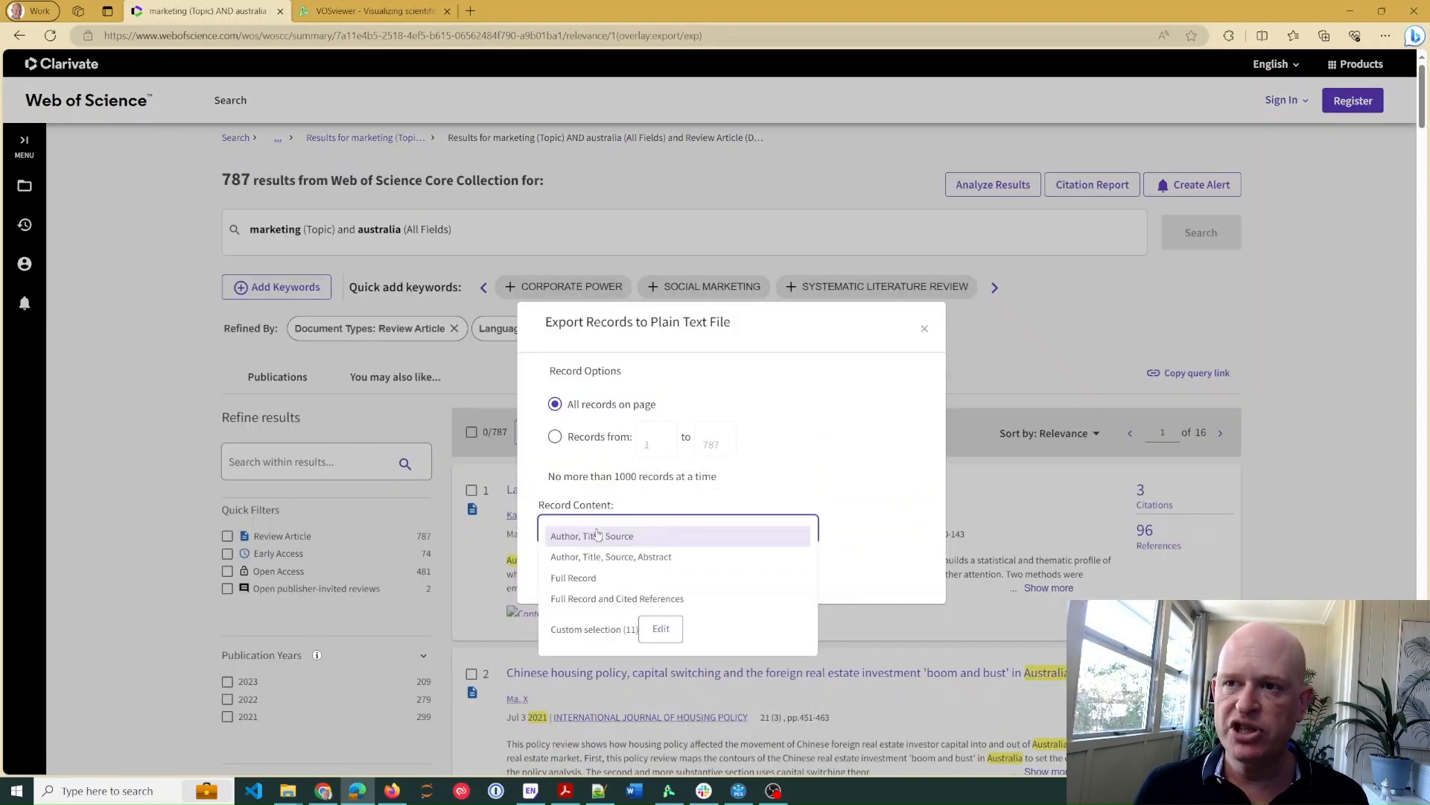
left_click(616, 597)
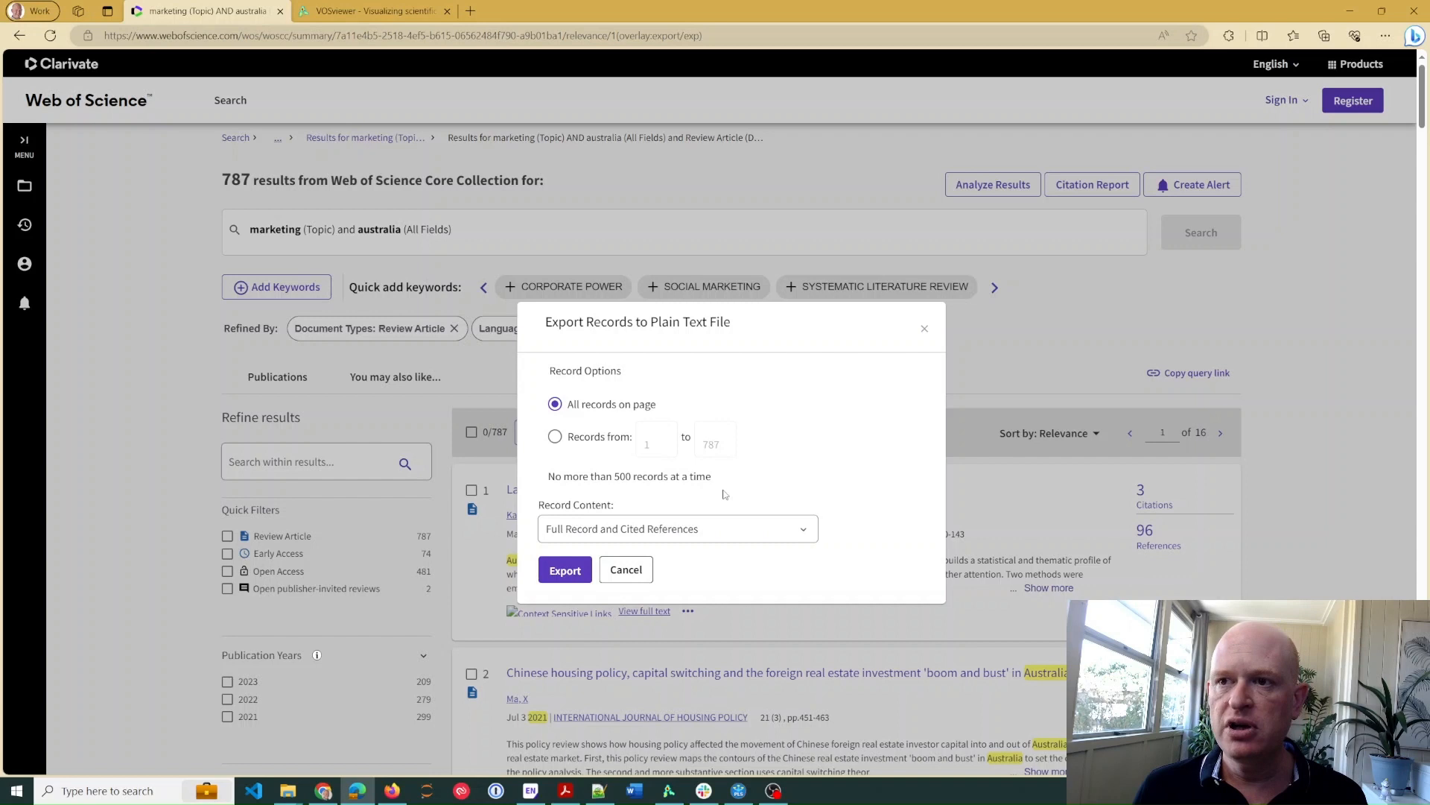
left_click(554, 435)
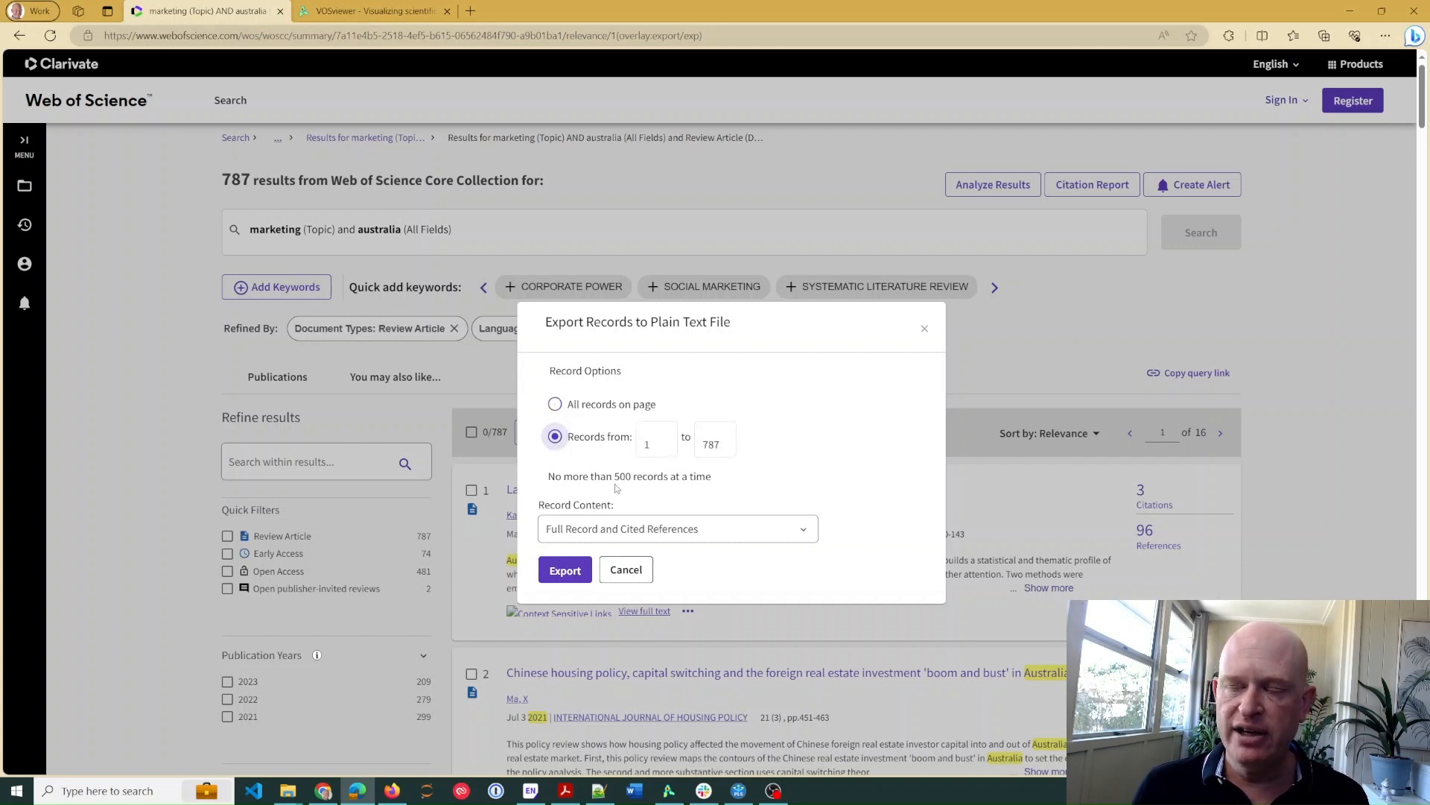
left_click(655, 437)
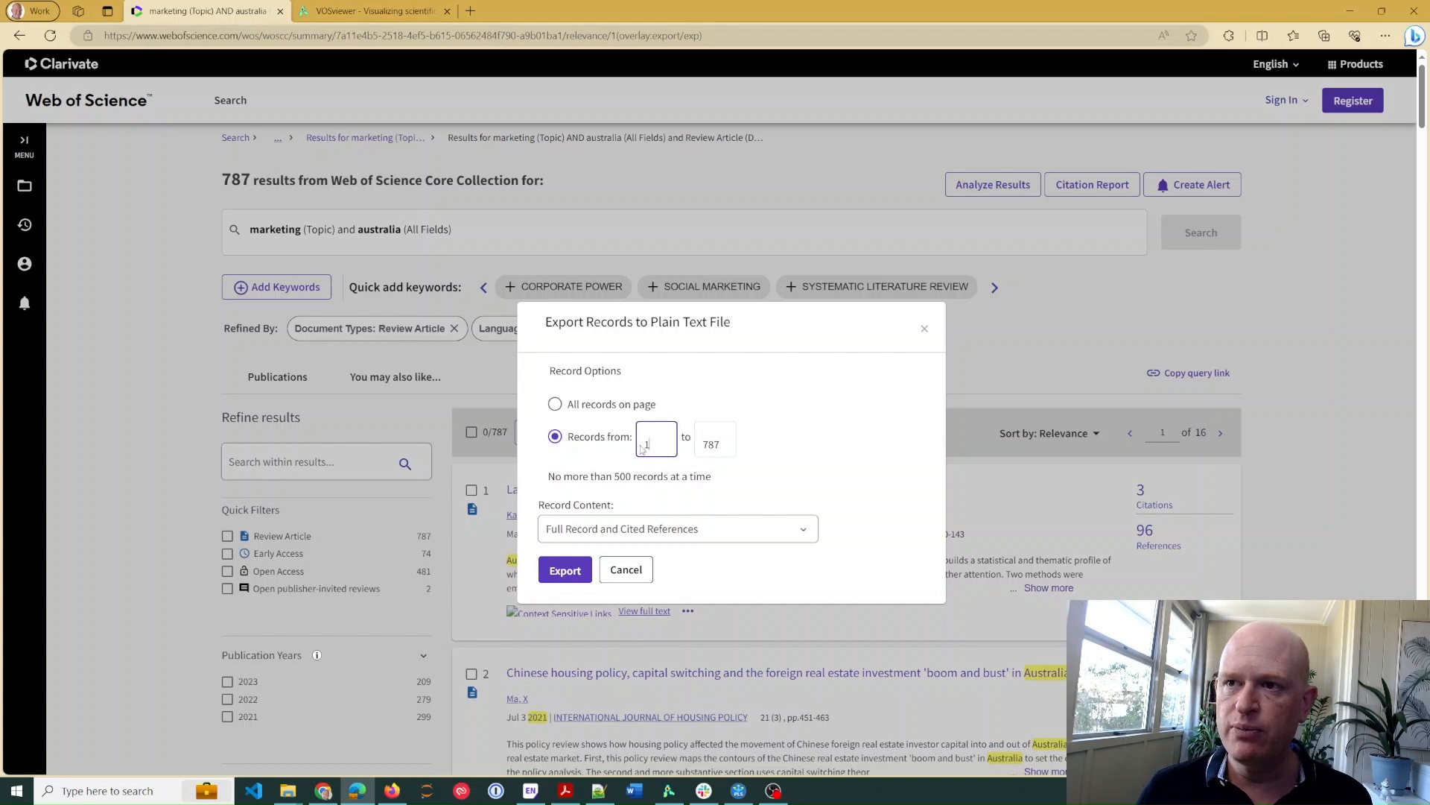
type("5")
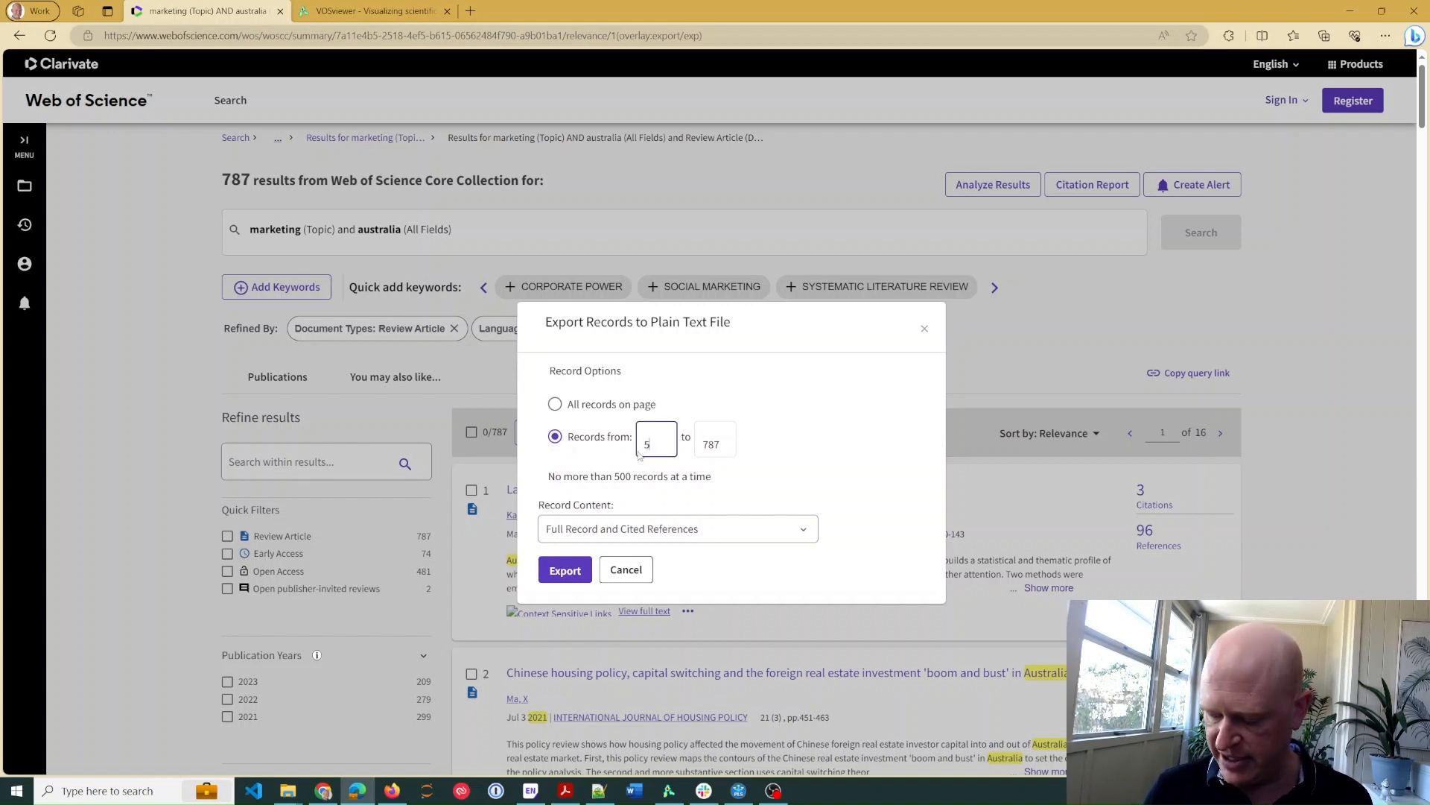
type("501")
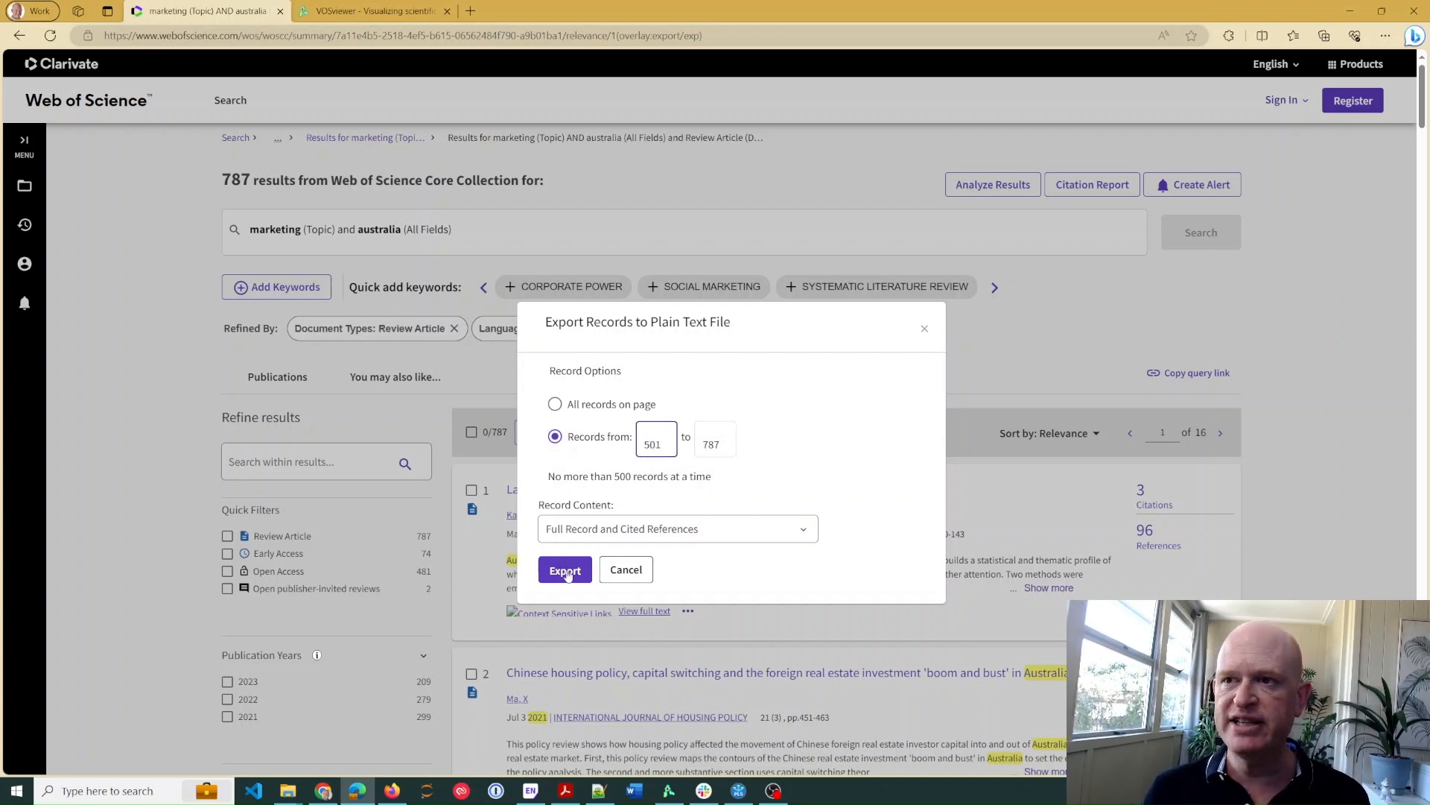
left_click(564, 569)
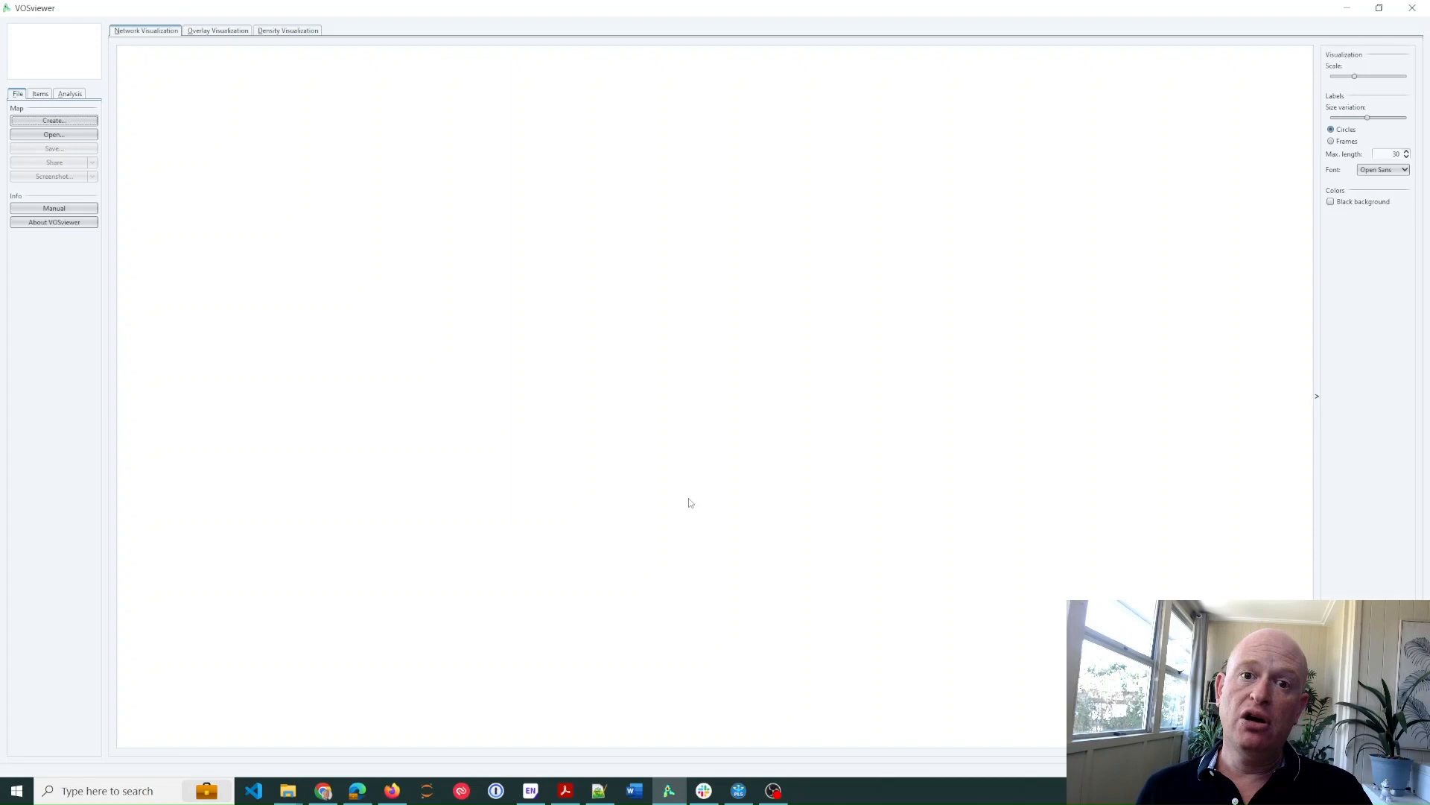
mouse_move(695, 509)
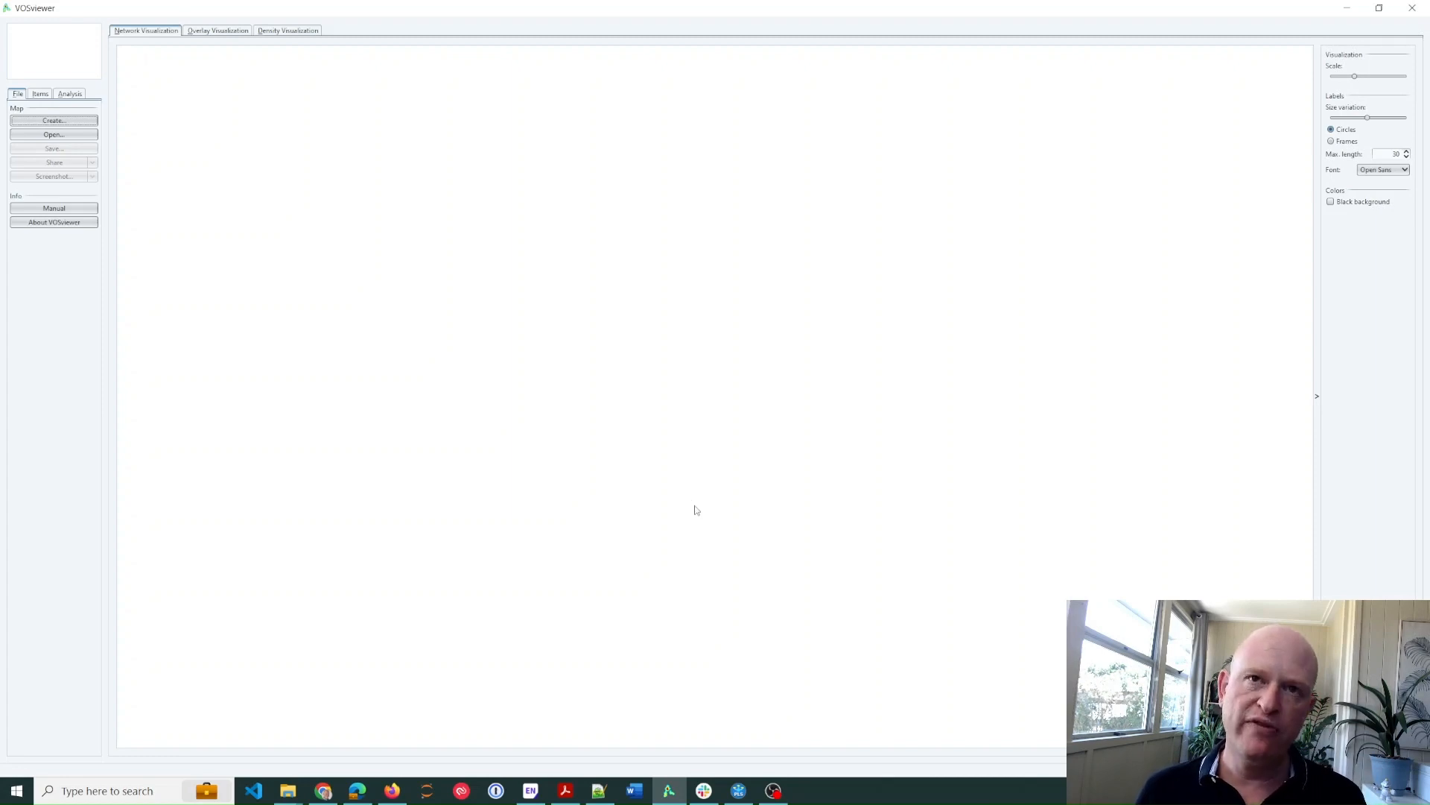
mouse_move(123, 125)
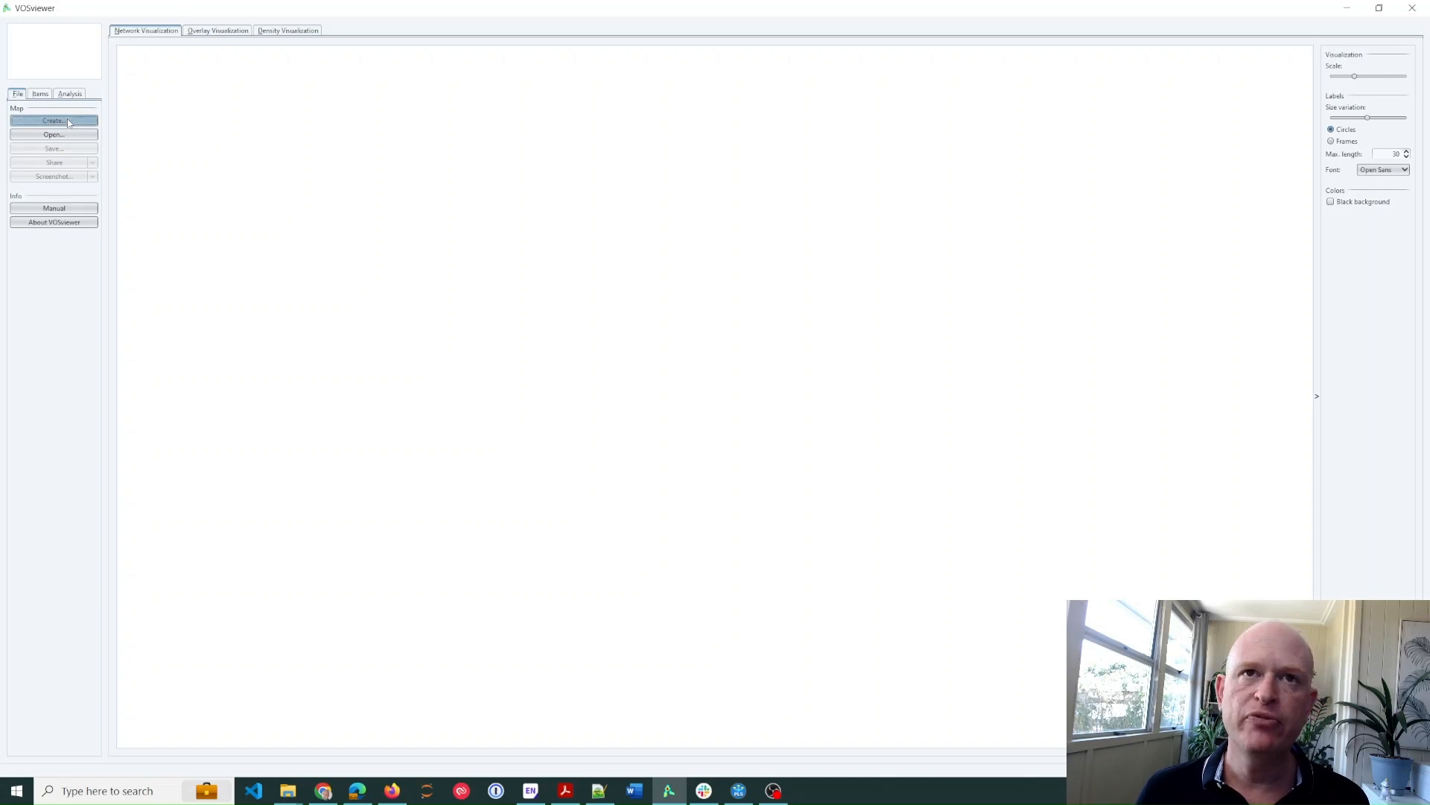
Start a new VOSviewer map based on bibliographic data read from database files
left_click(53, 121)
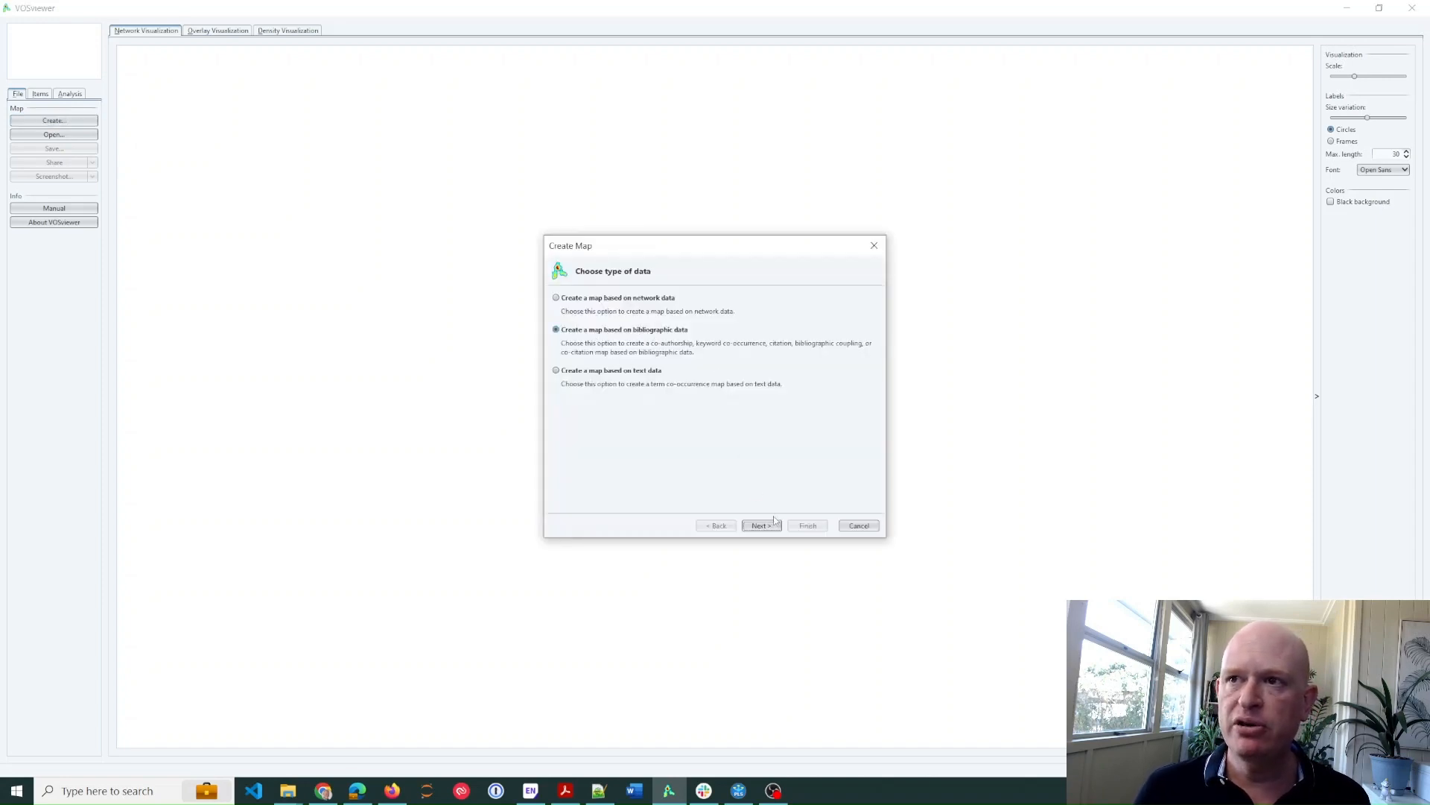
left_click(761, 525)
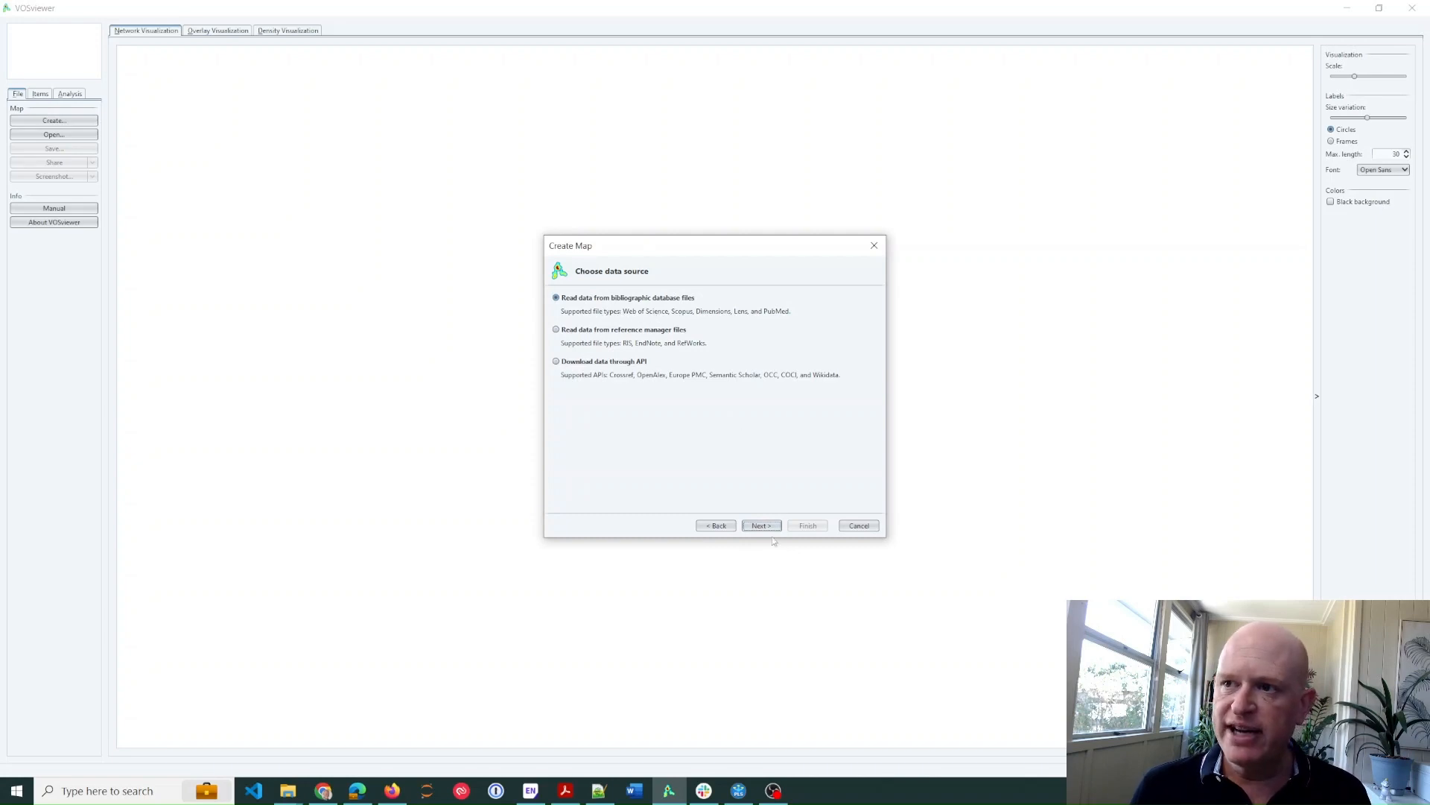
left_click(761, 526)
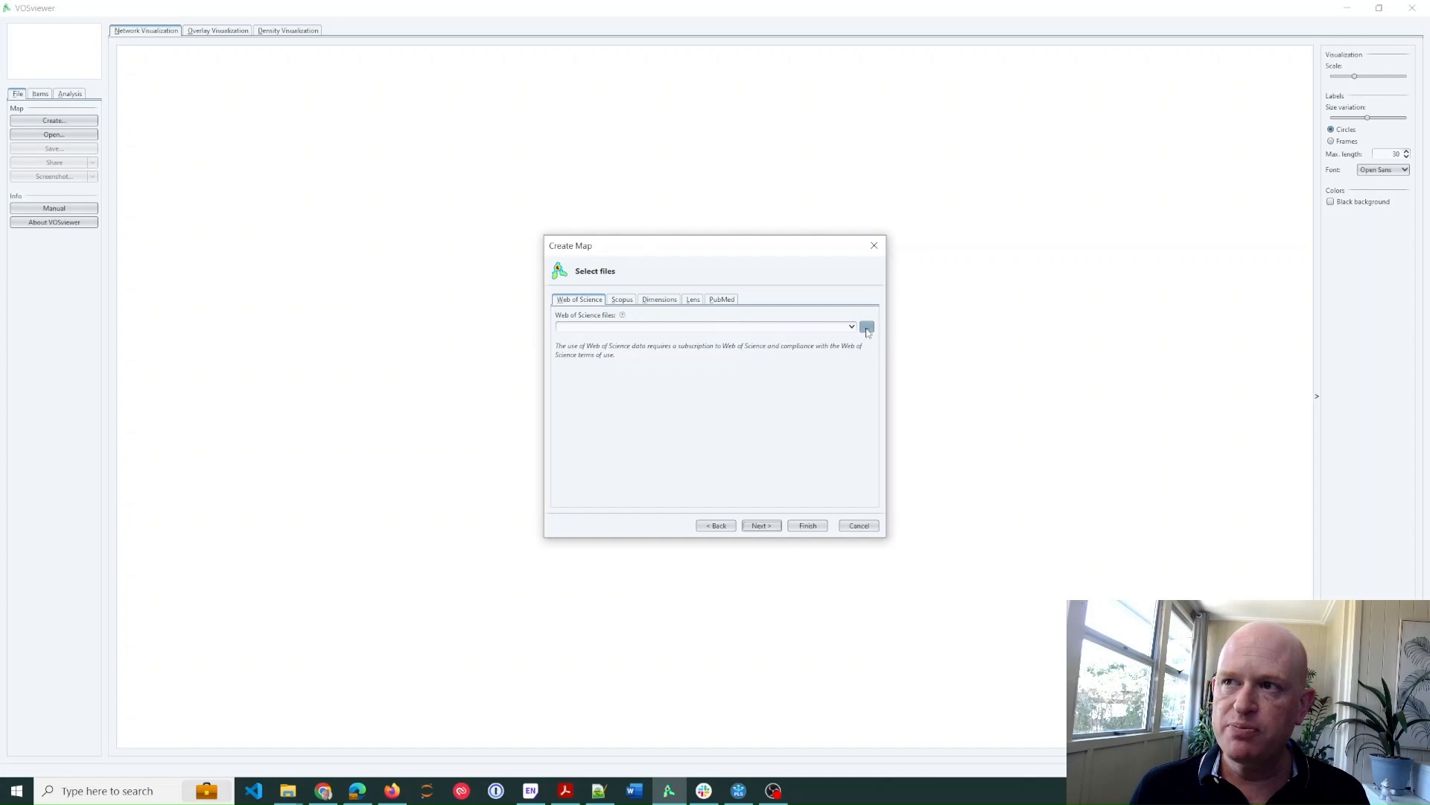
Select both savedrecs text files from the demo folder as Web of Science data and load them
left_click(866, 327)
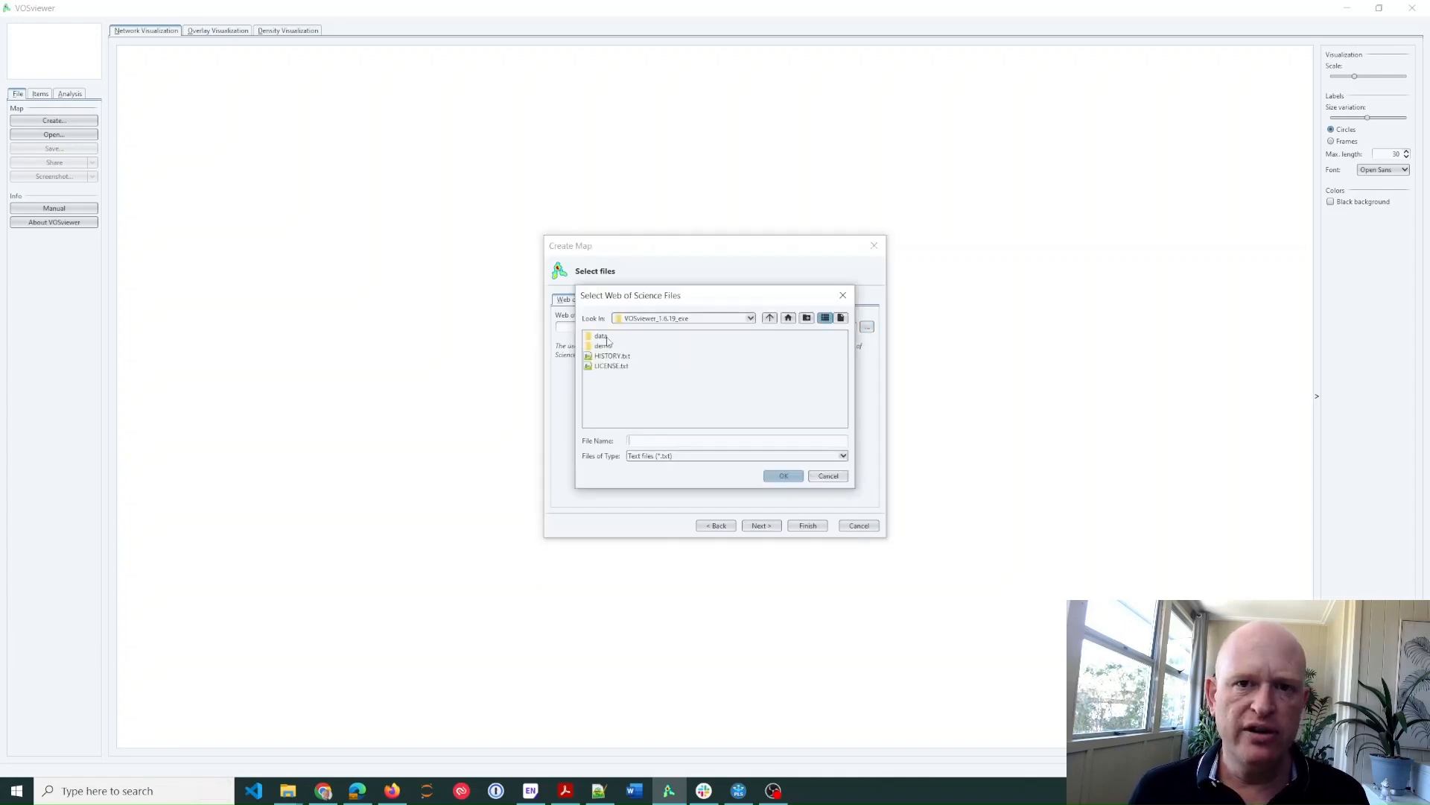
left_click(603, 346)
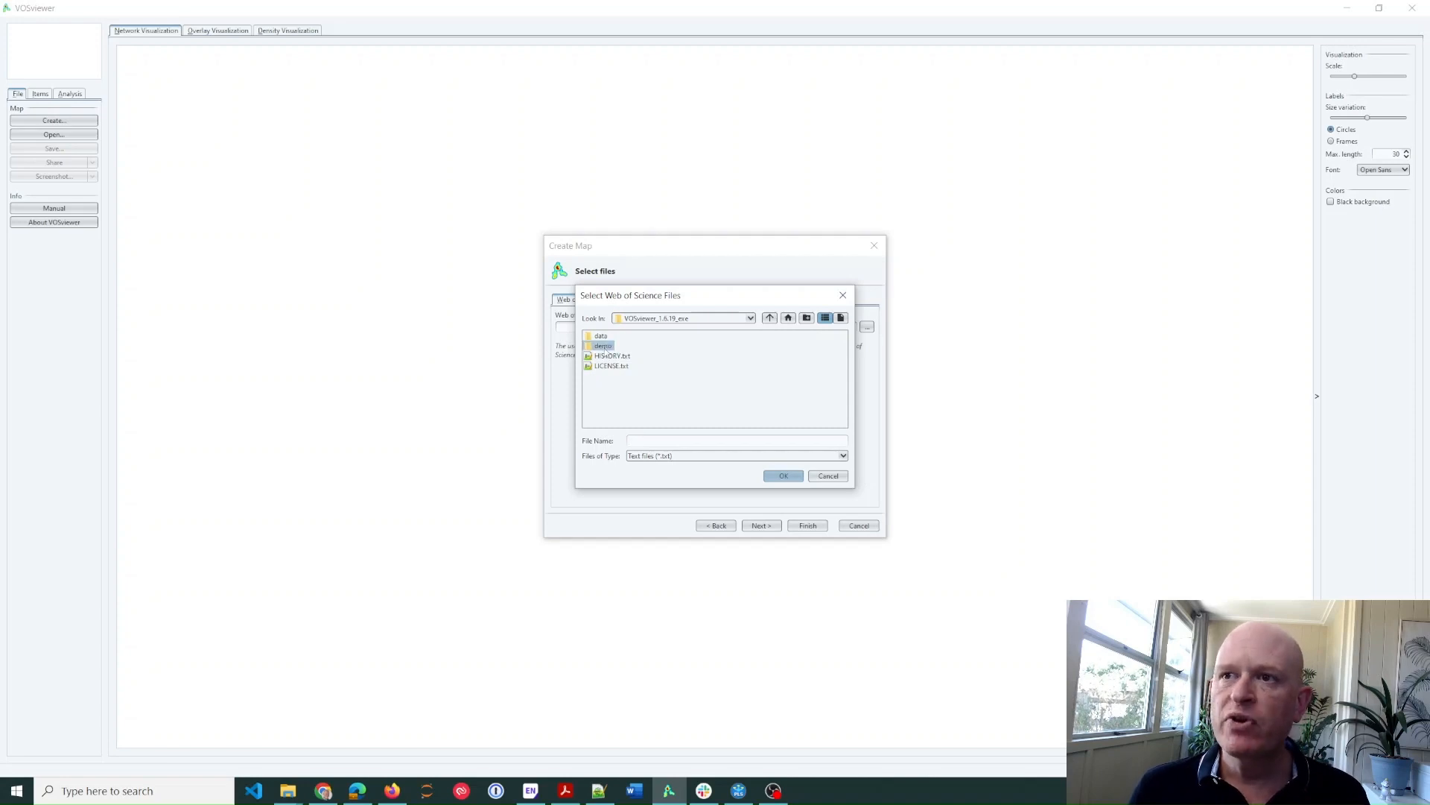
double_click(602, 345)
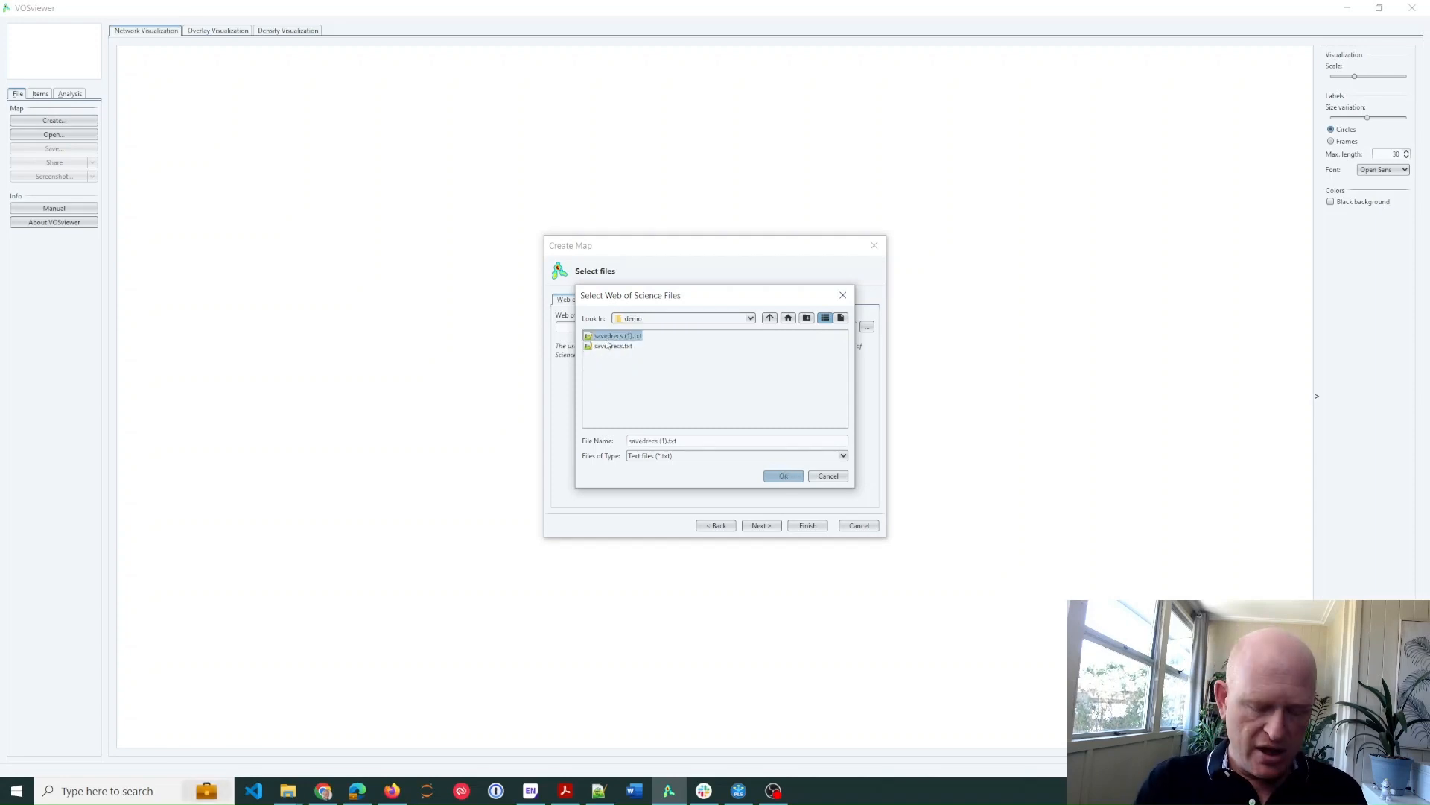
left_click(611, 345)
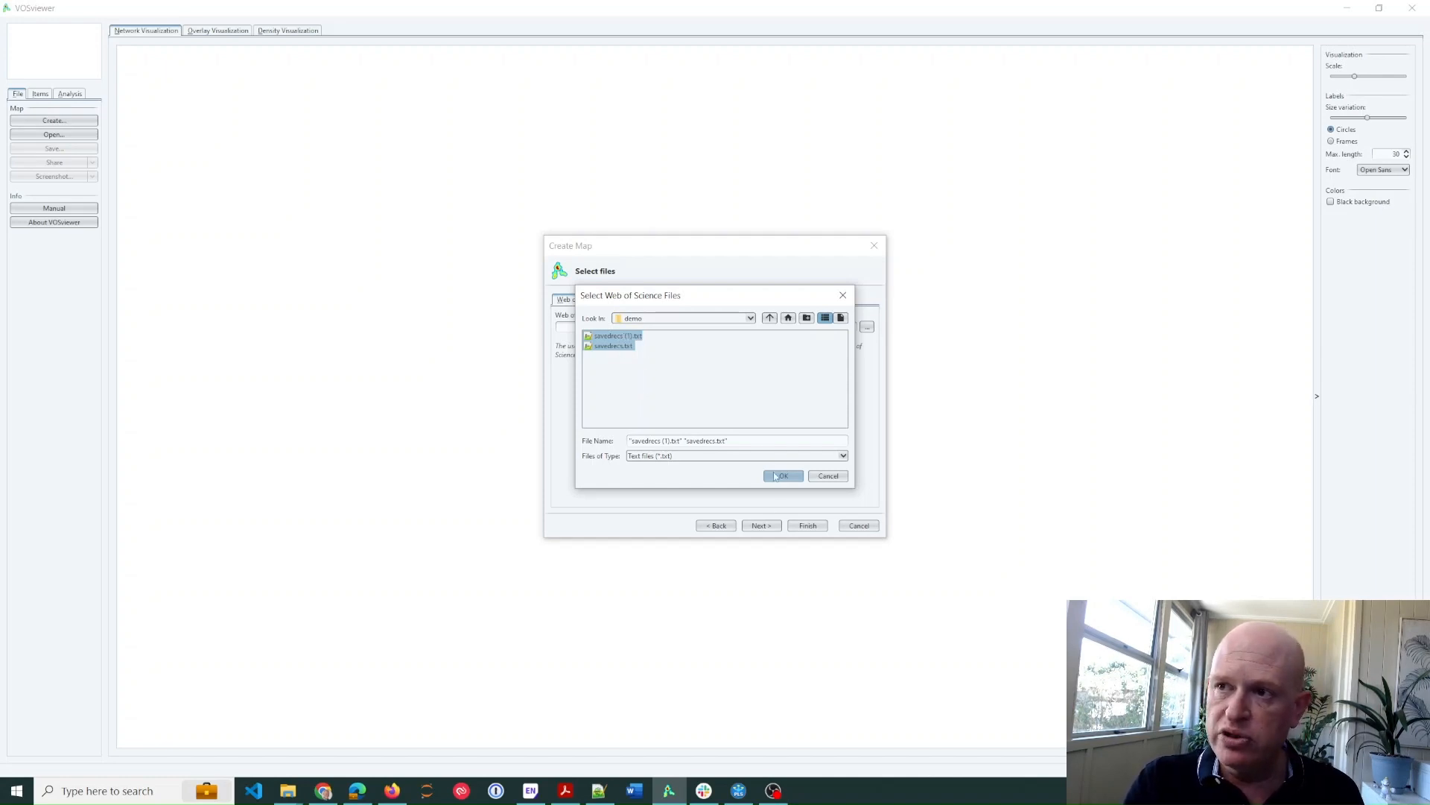
left_click(781, 476)
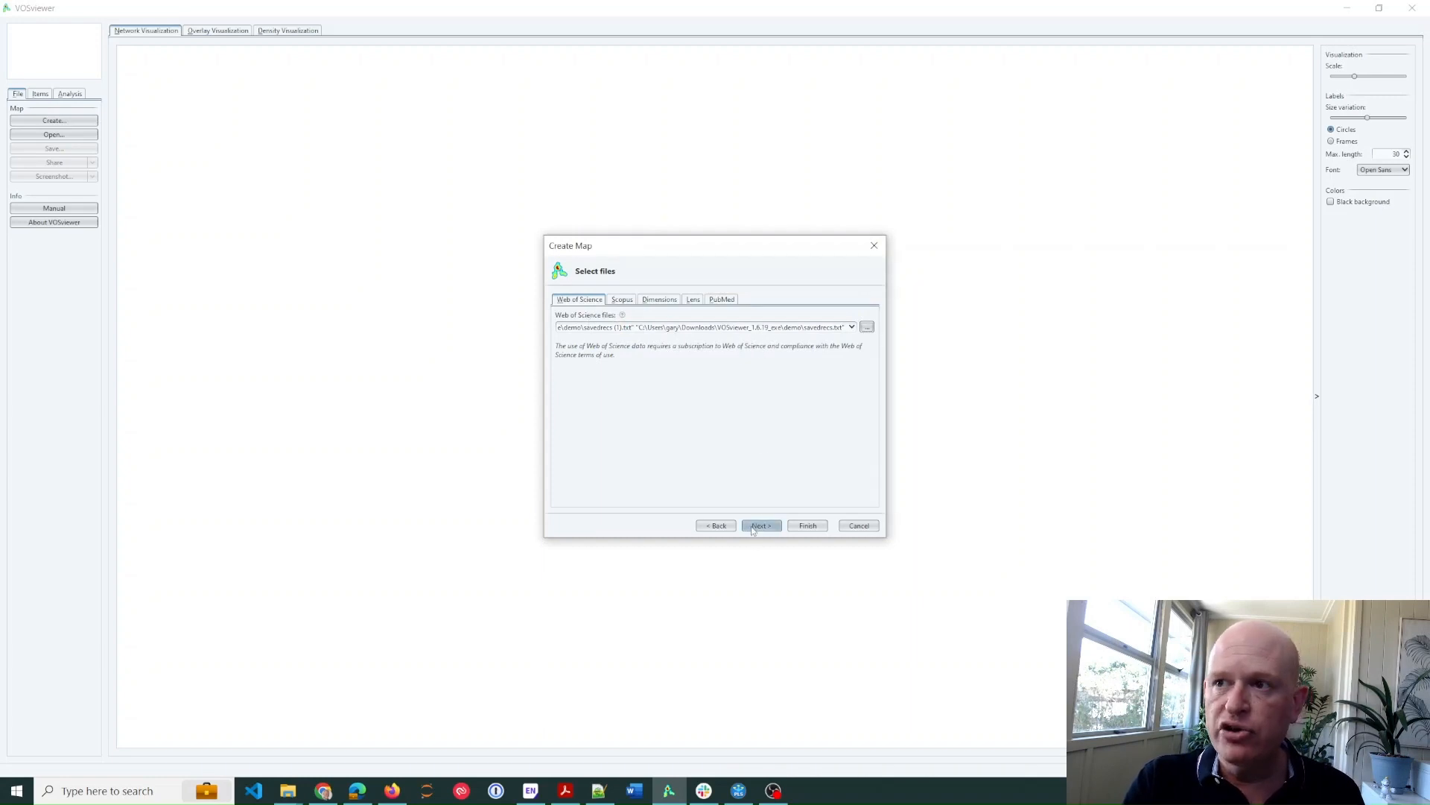
left_click(760, 524)
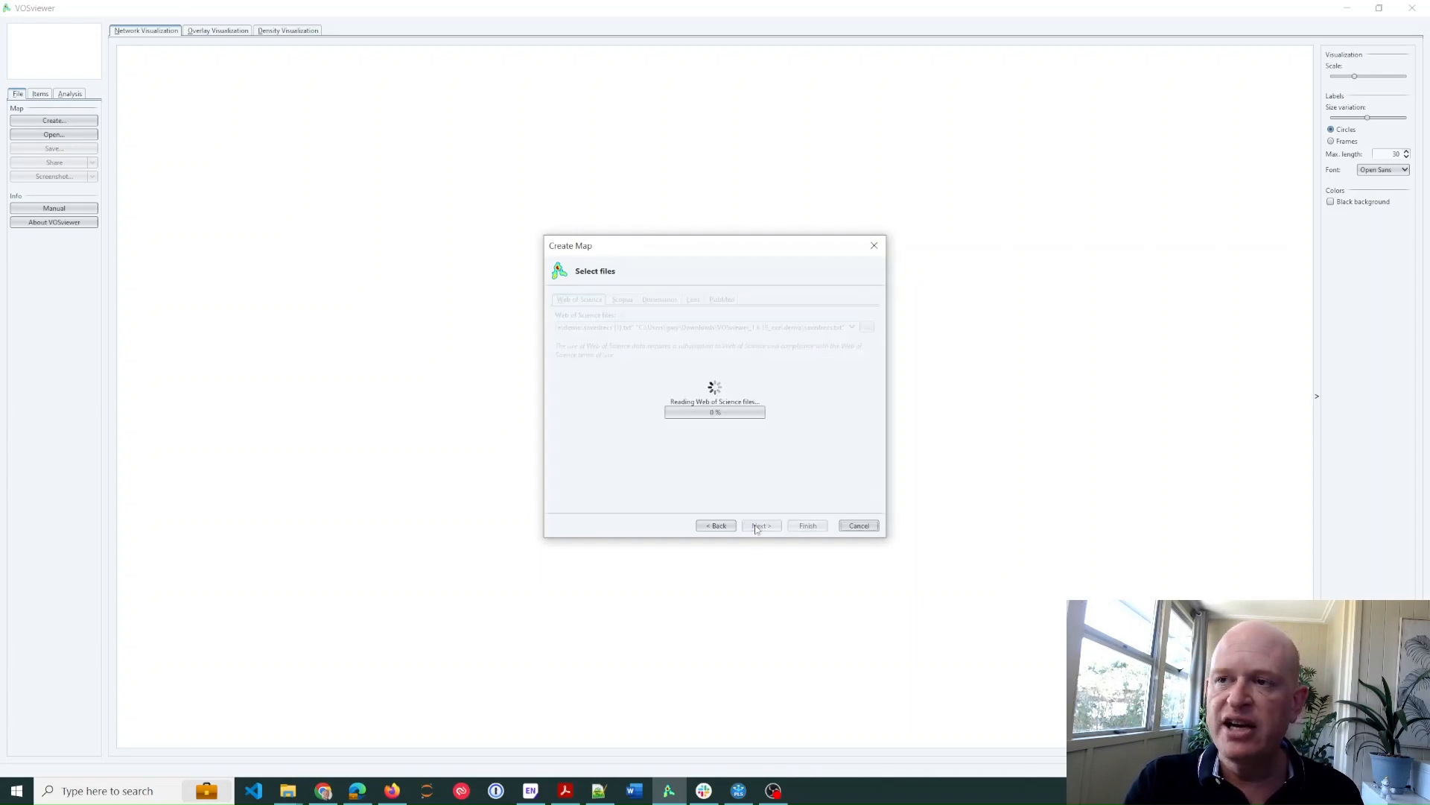
Choose bibliographic coupling of documents, keeping minimum citations at 0 for all 787 documents
left_click(760, 524)
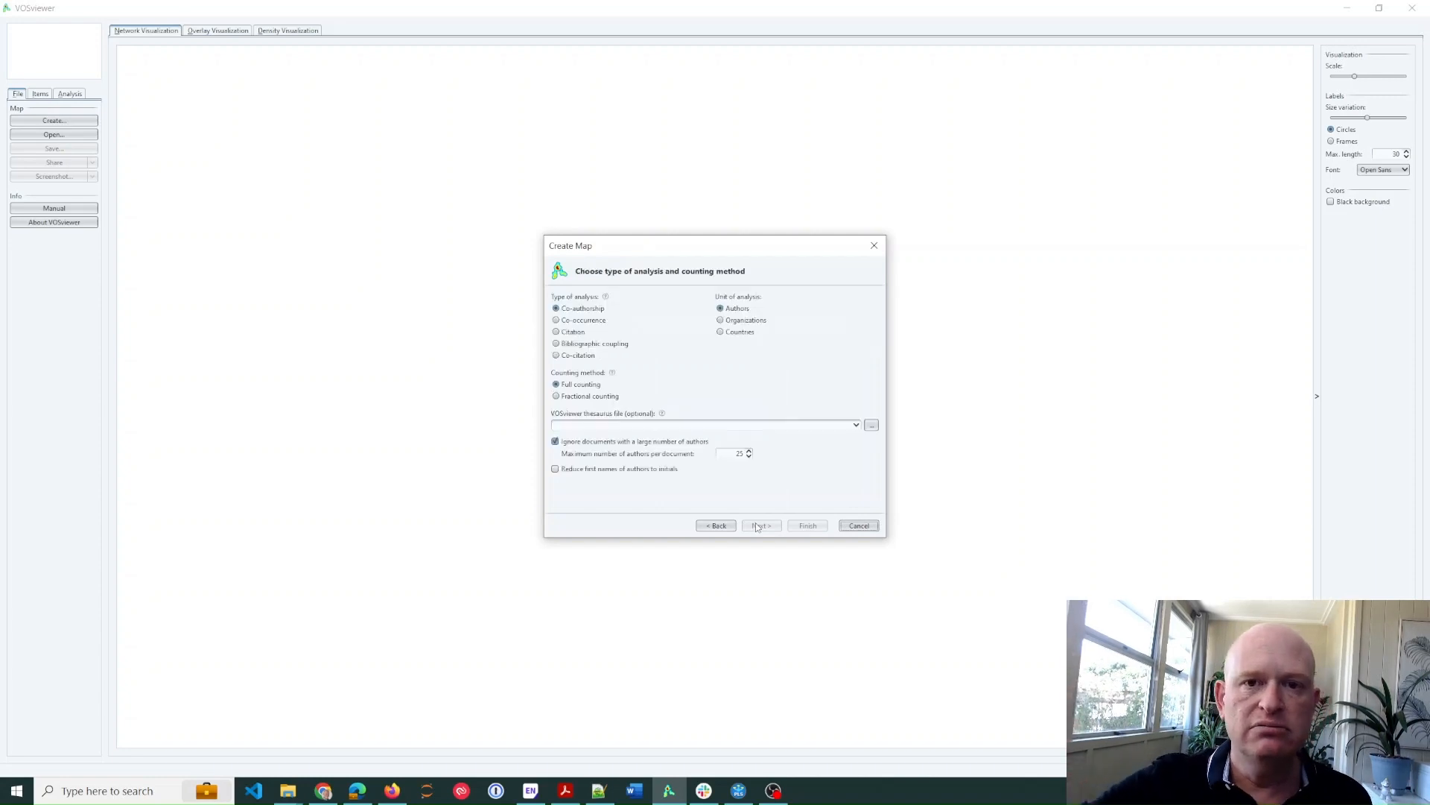
left_click(556, 330)
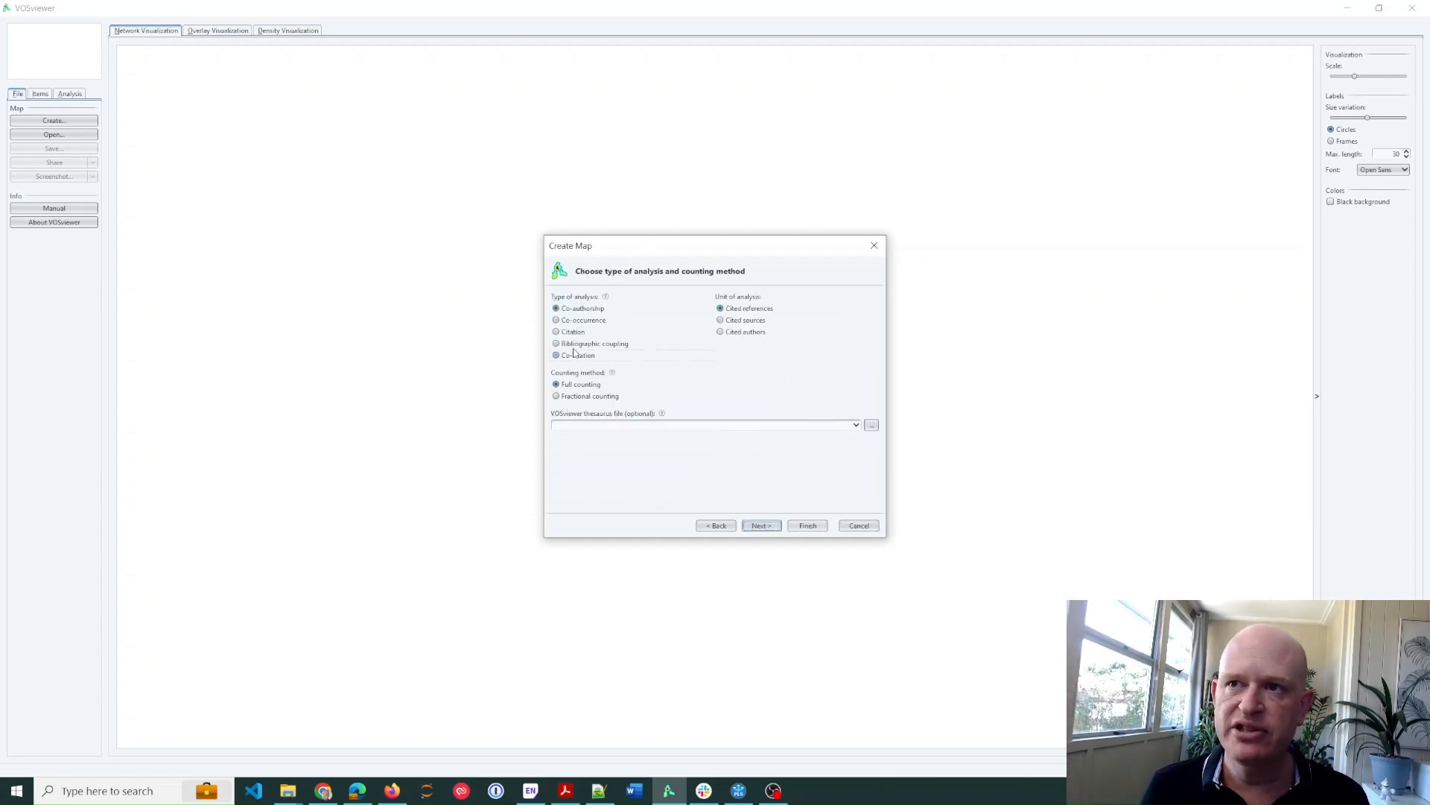
left_click(556, 342)
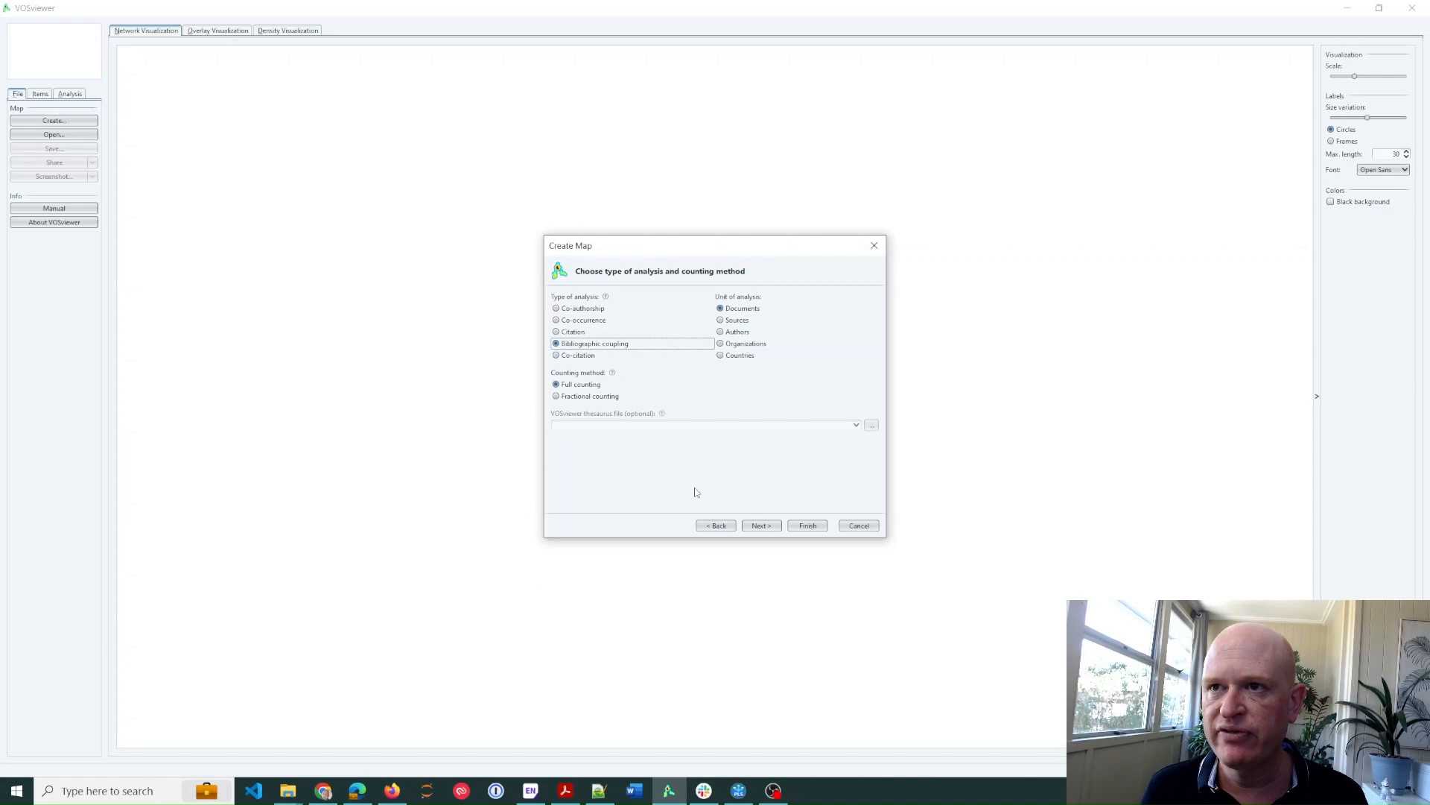
left_click(760, 524)
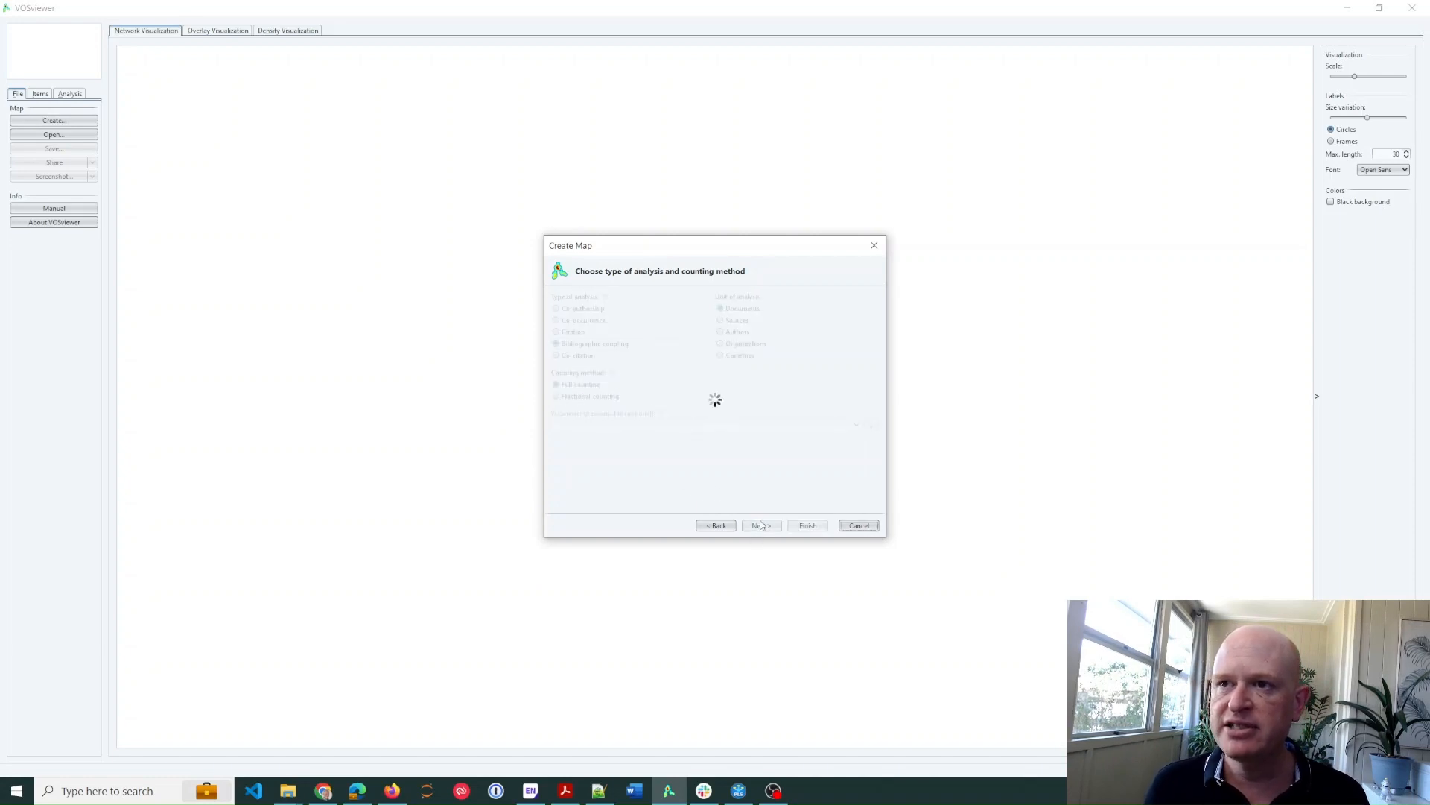
left_click(760, 524)
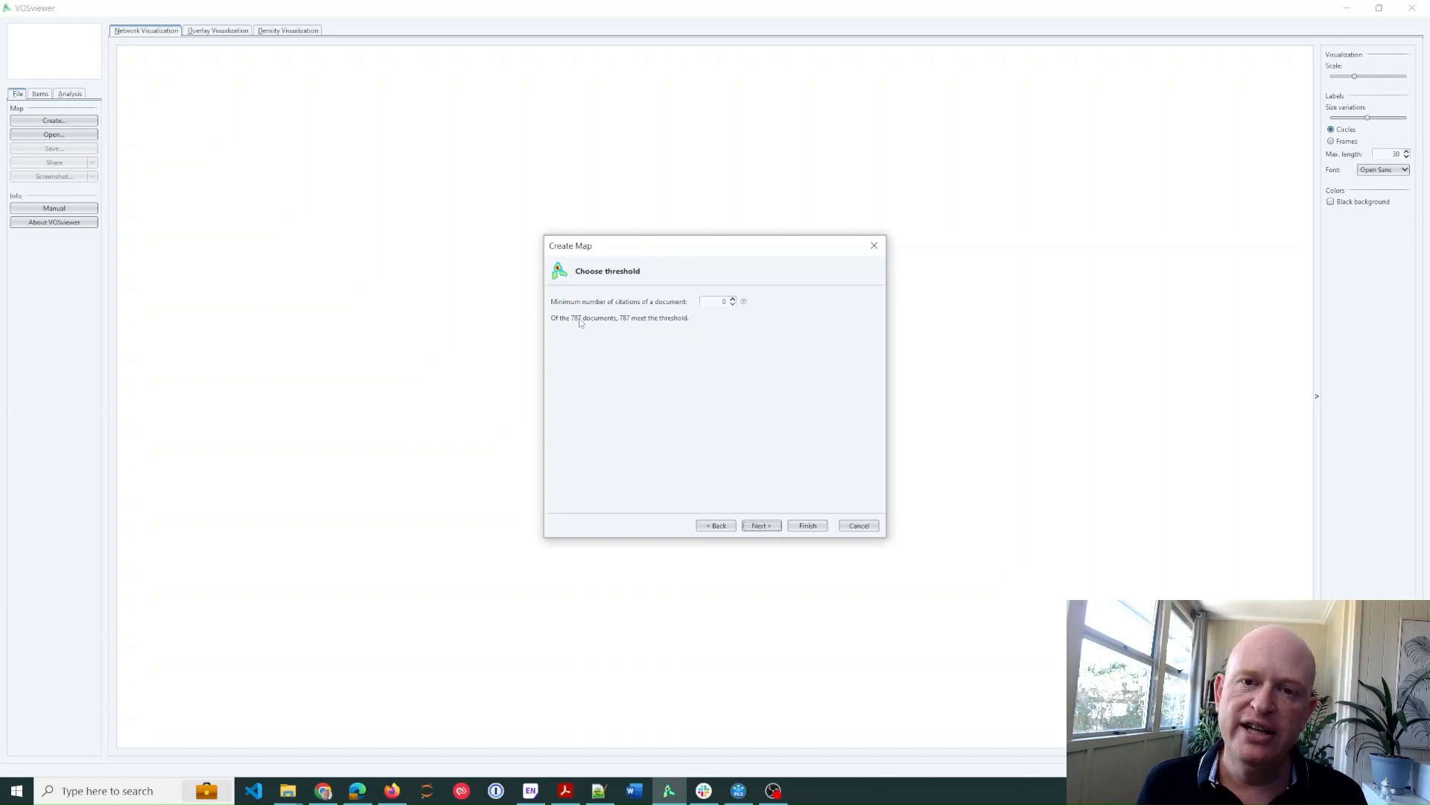
left_click(760, 524)
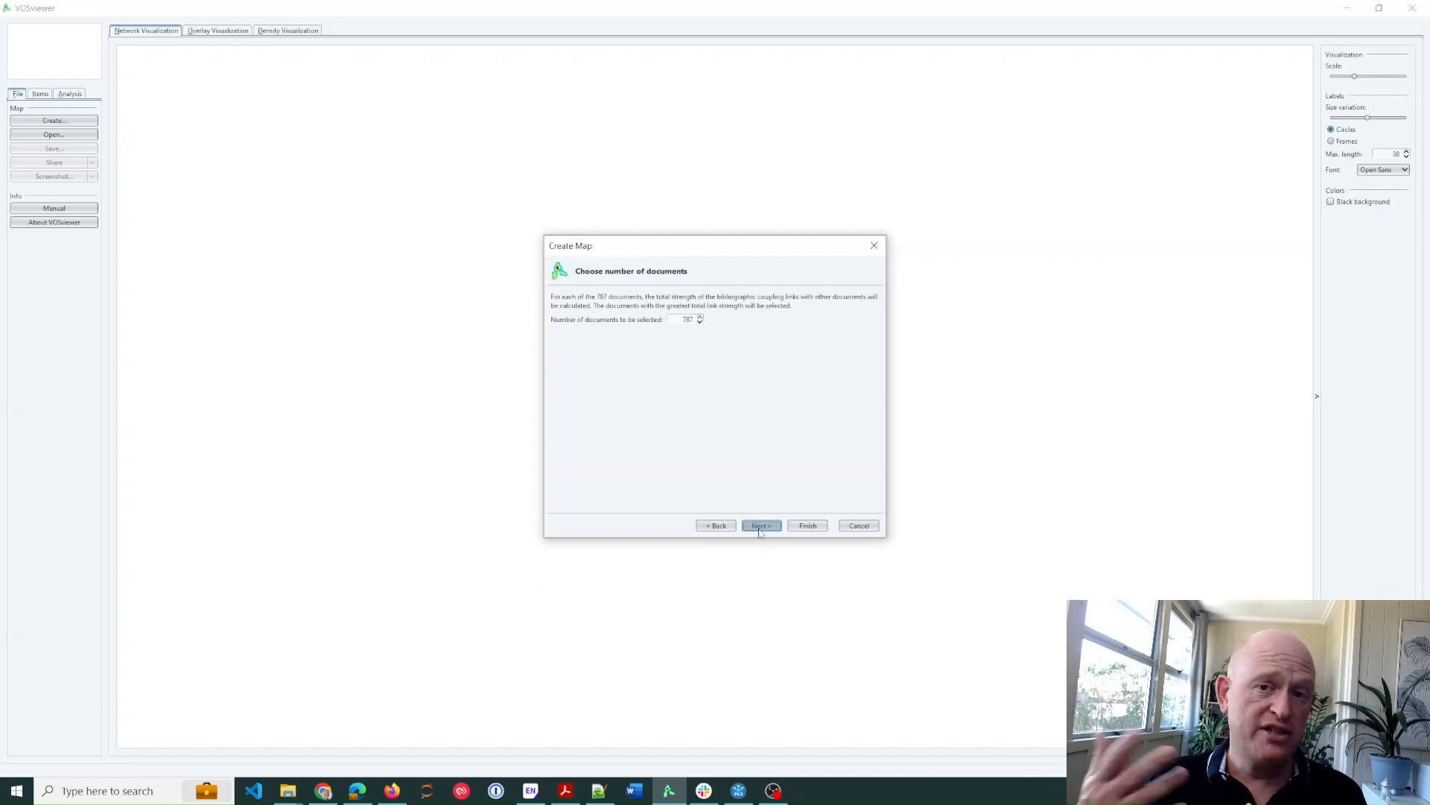